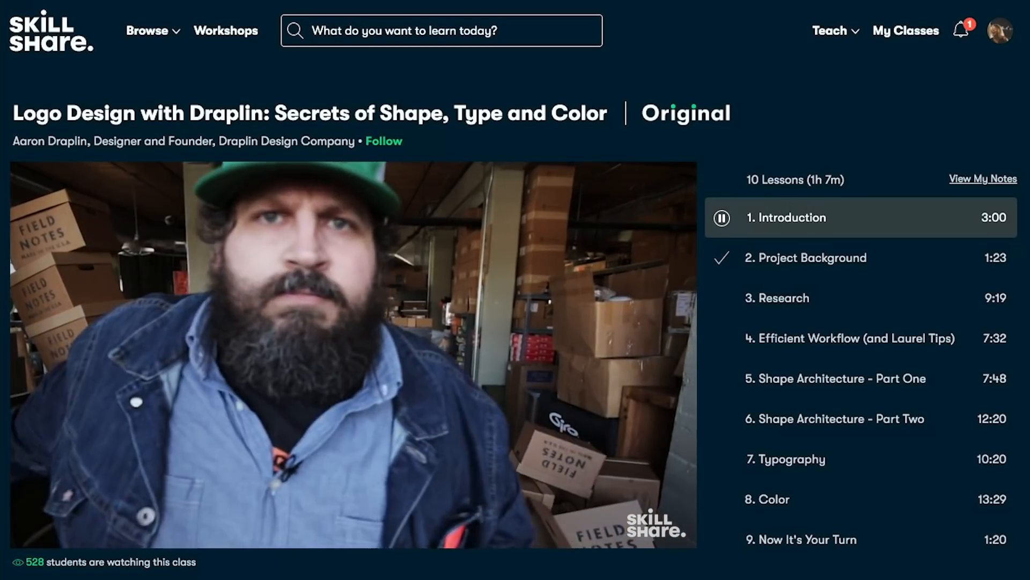
- Search Skillshare for 'Blender' and browse the results grid
type("Blender")
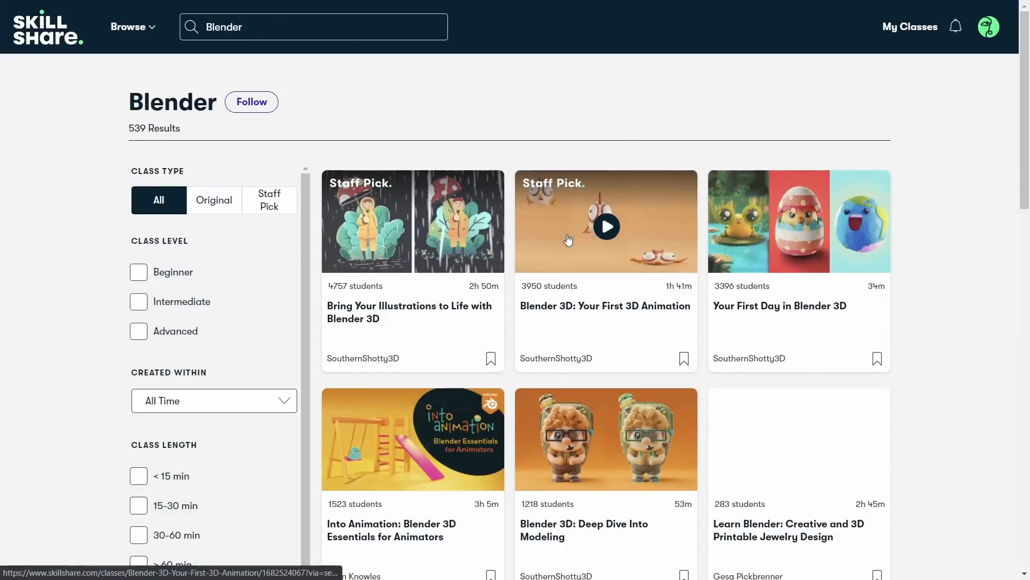
scroll("down", 3)
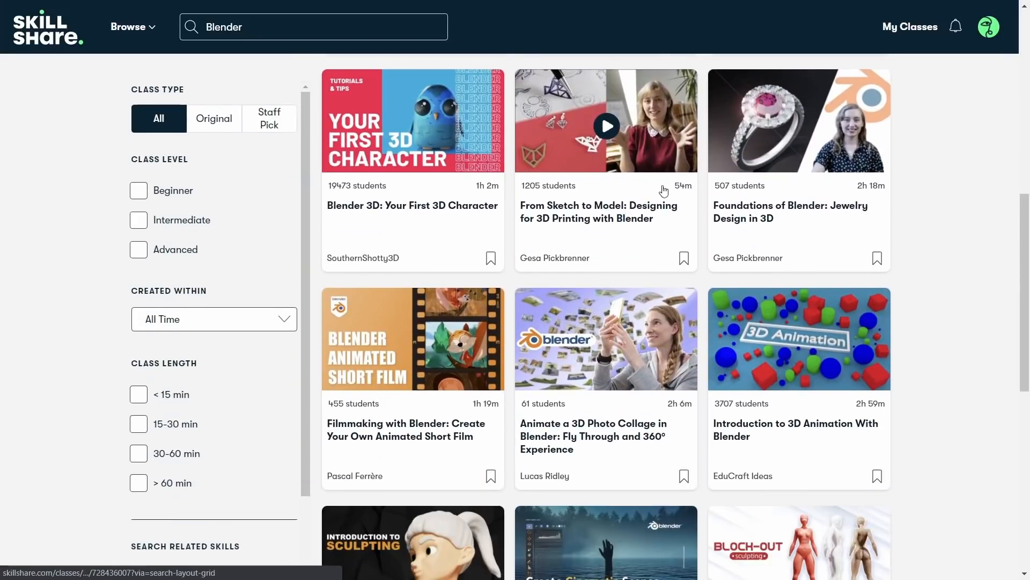
scroll("down", 3)
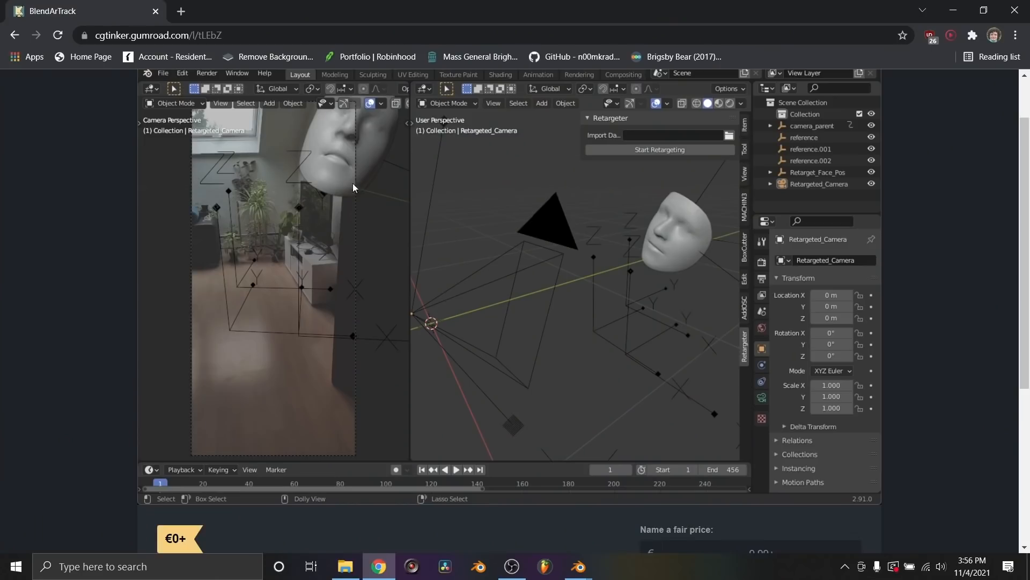
mouse_move(606, 232)
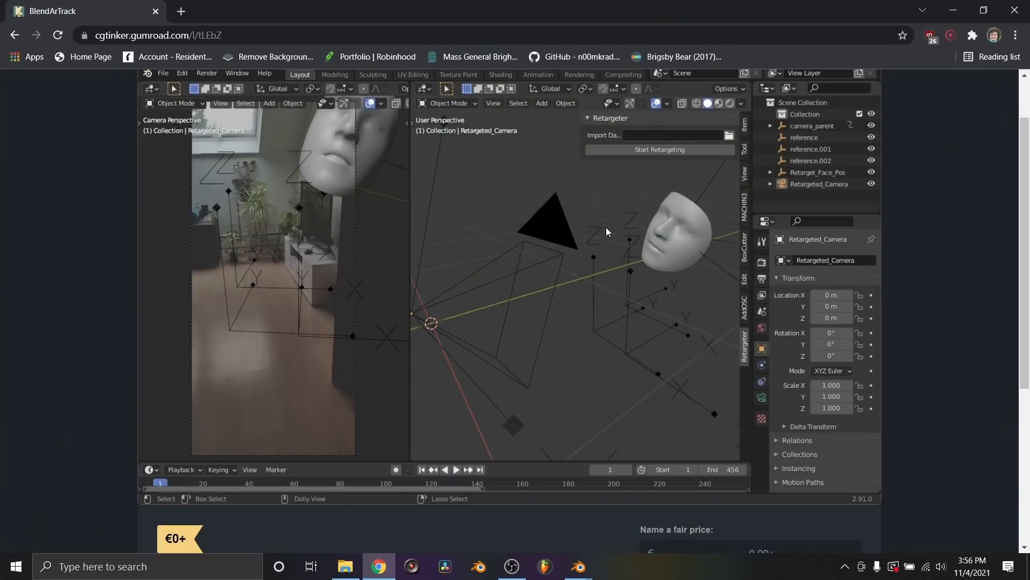
mouse_move(538, 275)
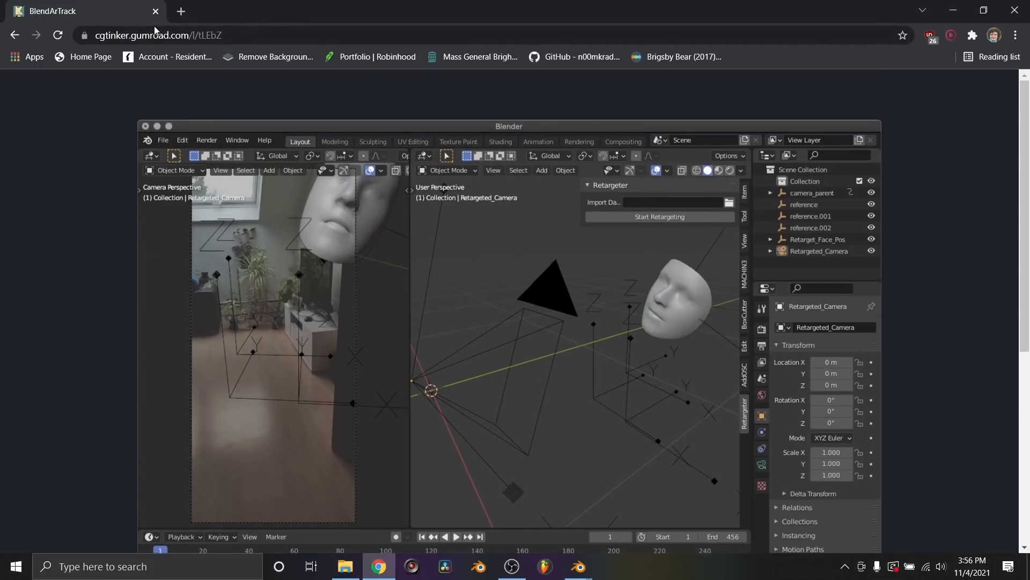
- Enter 9.99 as the fair price for the BlendArTrack add-on
scroll("down", 3)
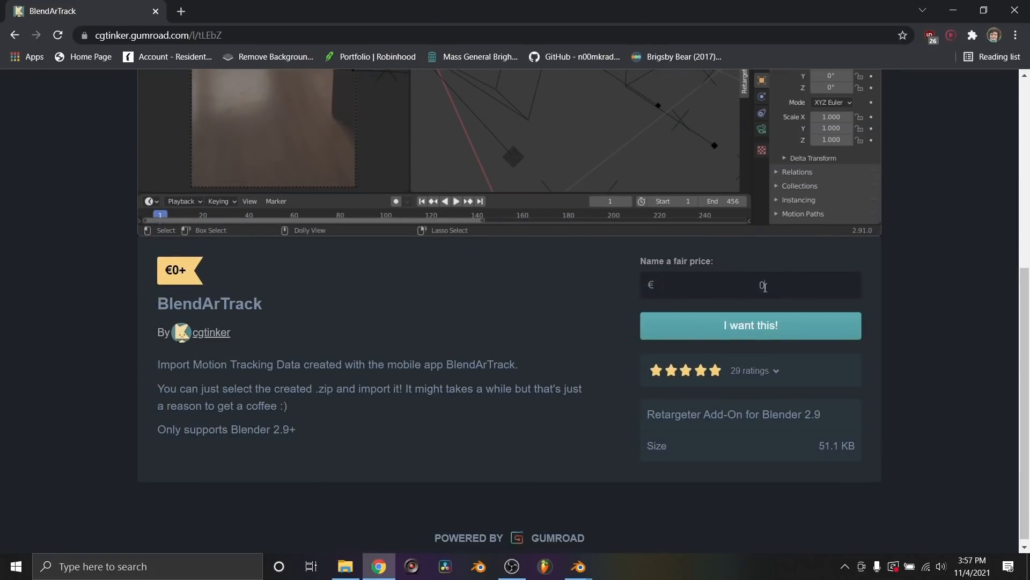
type("9.99+")
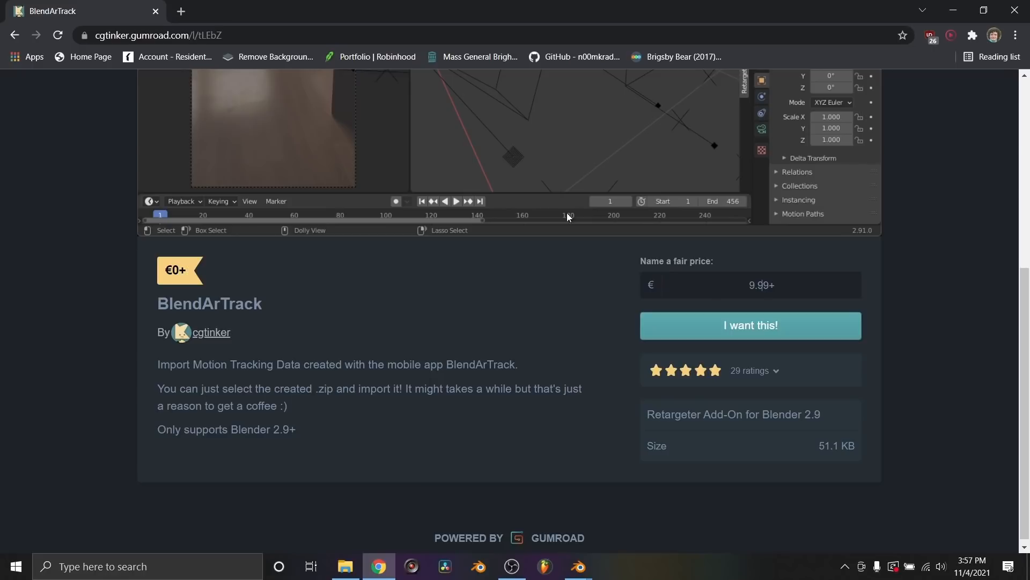
mouse_move(577, 566)
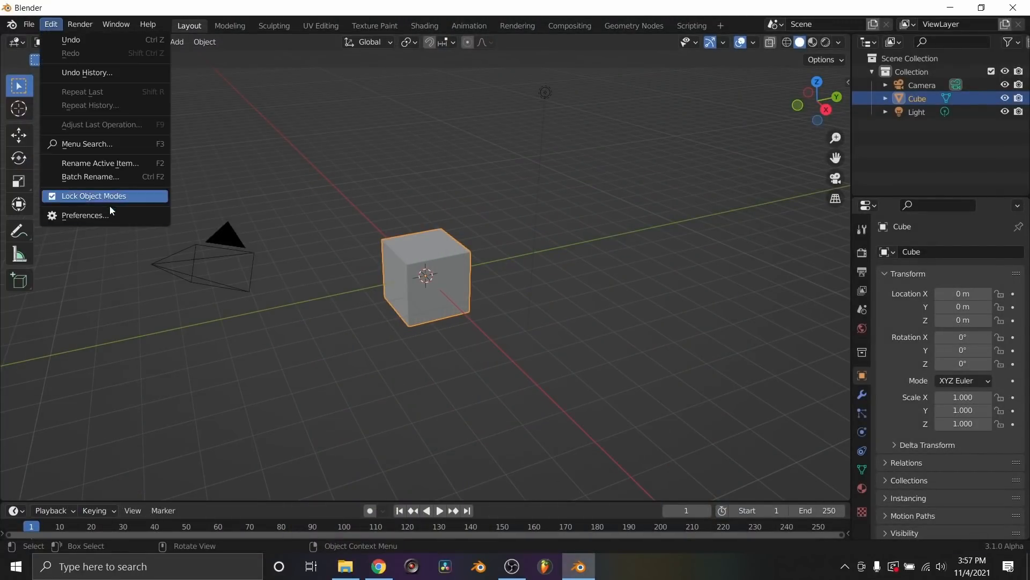
- Enable blendartrack in Preferences Add-ons and expand its sidebar import panel
left_click(84, 215)
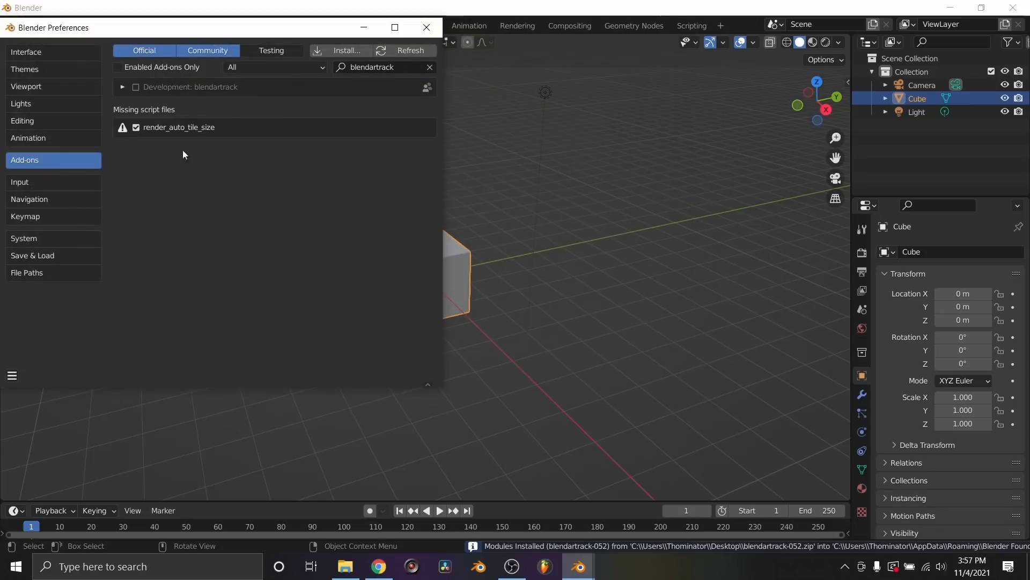
left_click(136, 87)
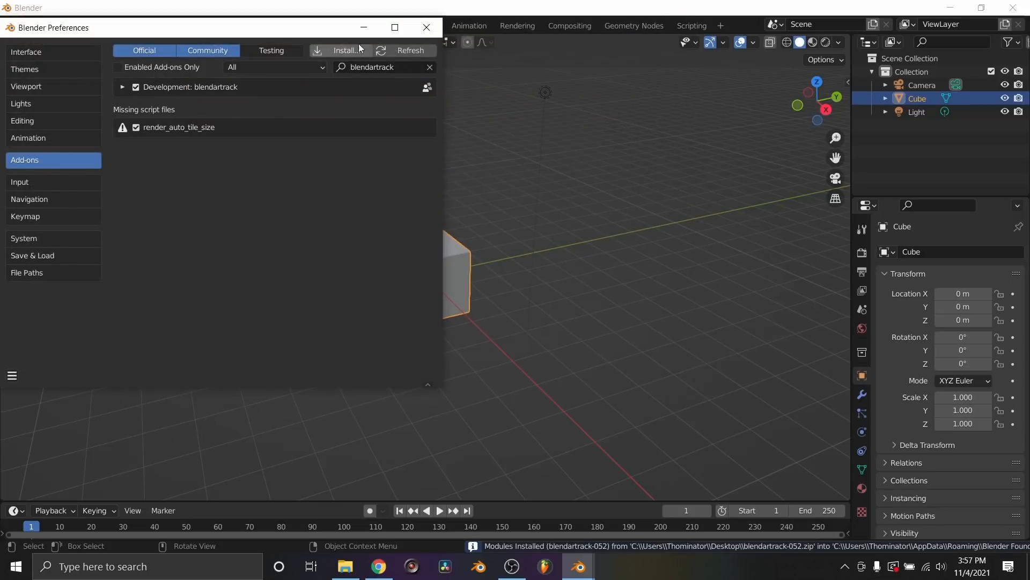
left_click(426, 28)
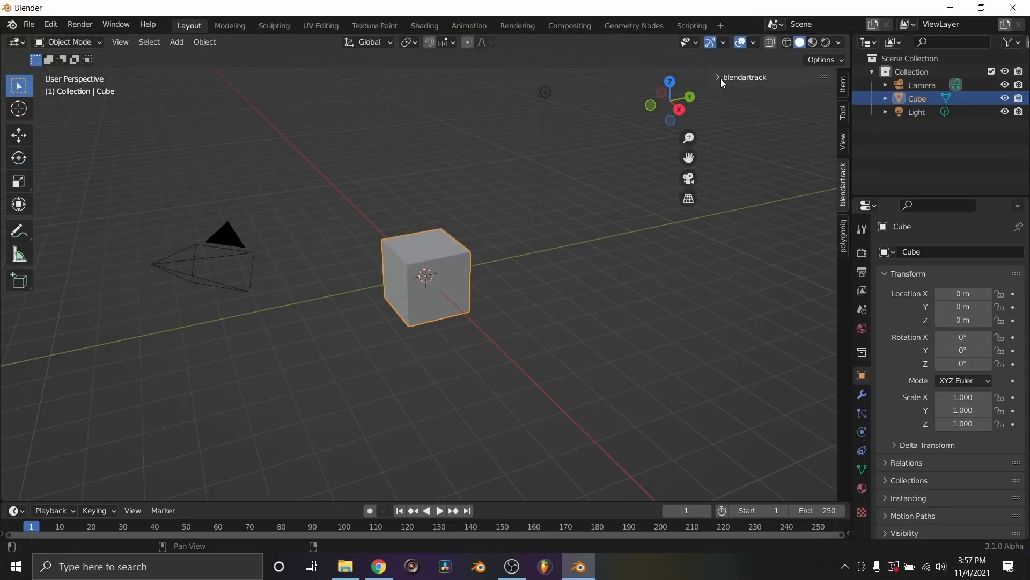
left_click(718, 77)
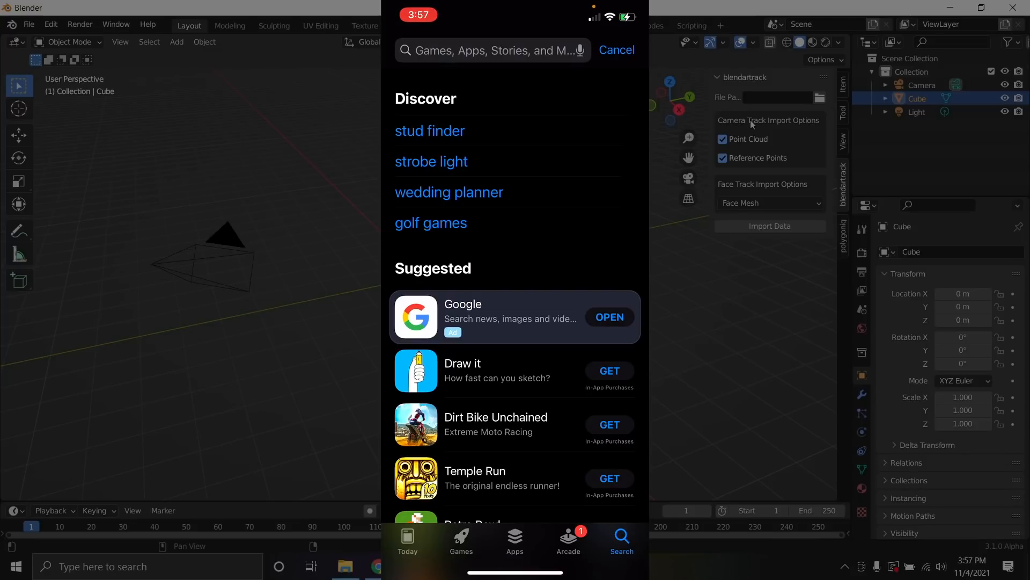
- Search the App Store for 'blendar' and scroll to the blendartrack app
type("b")
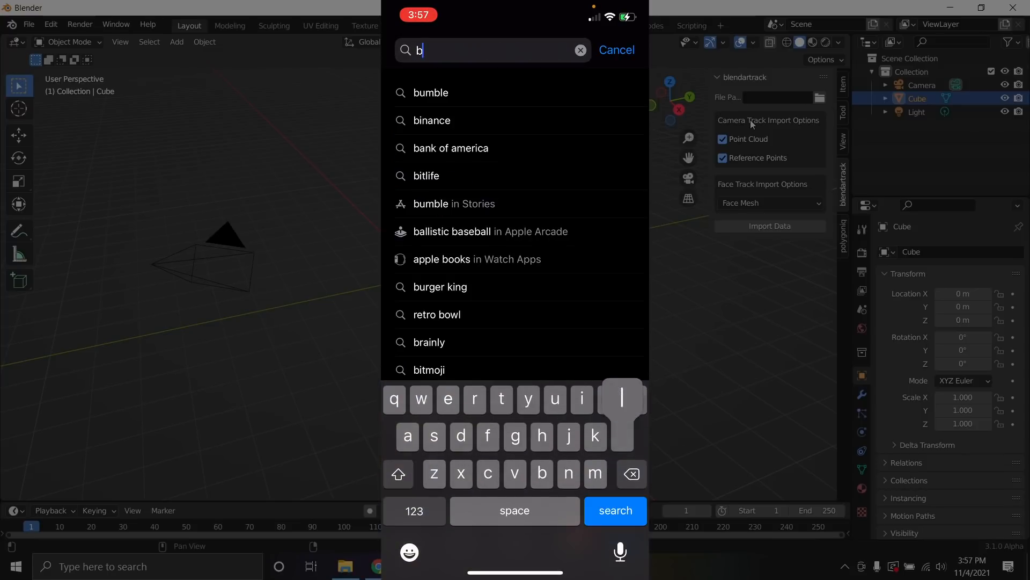
type("blendartrack")
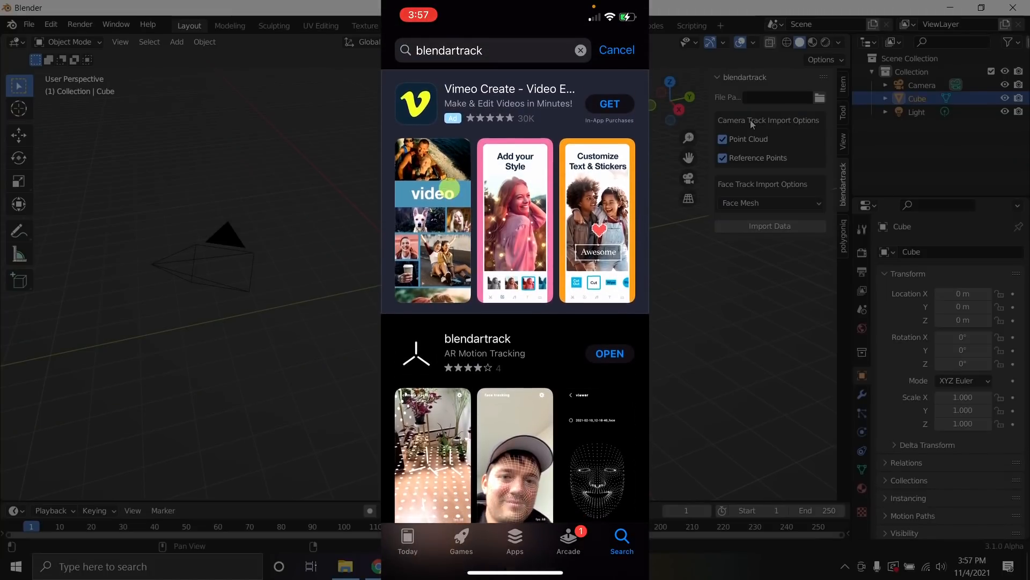
scroll("down", 3)
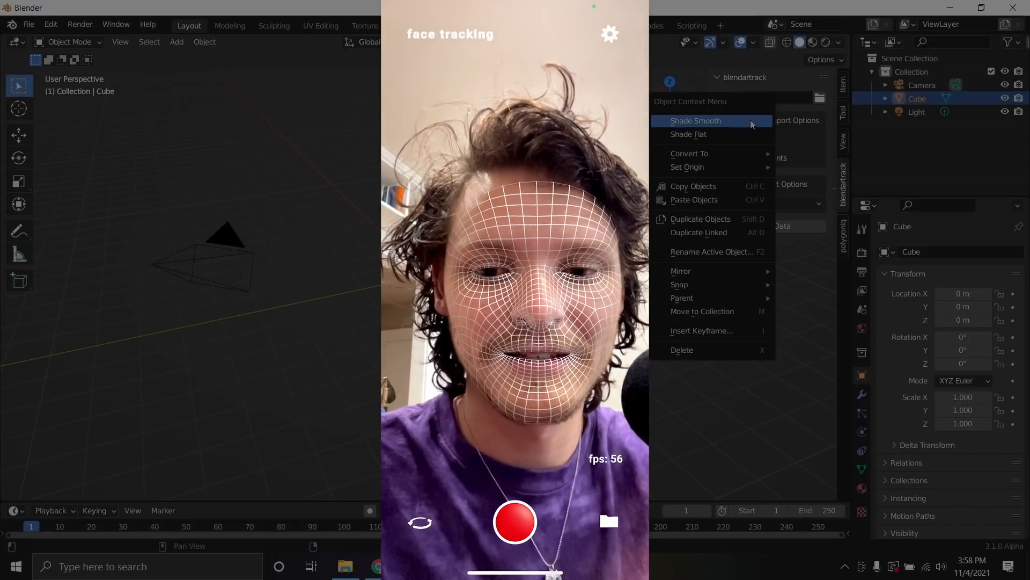
- Record a few seconds of face tracking, then select the new recording
left_click(515, 521)
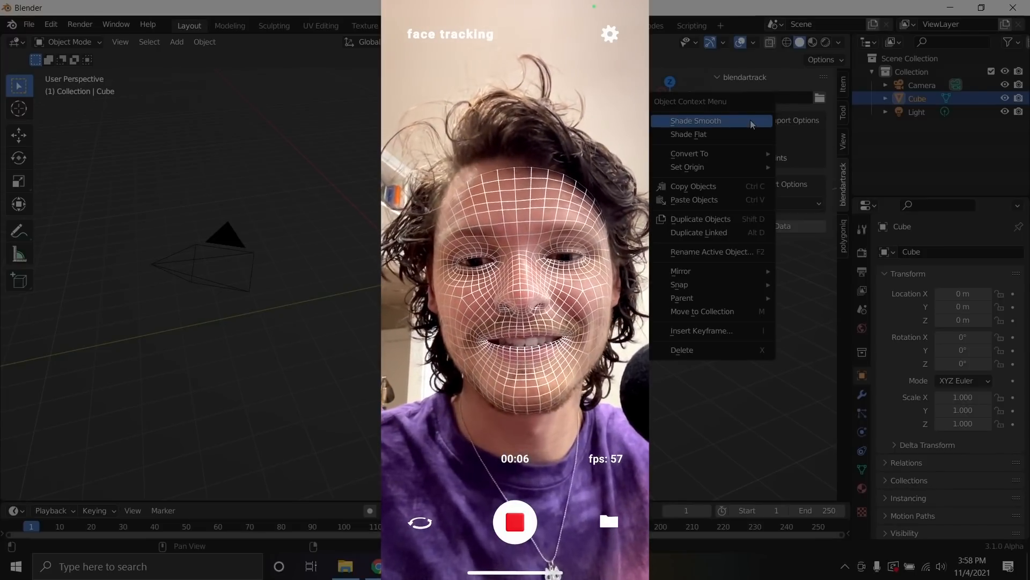
left_click(515, 521)
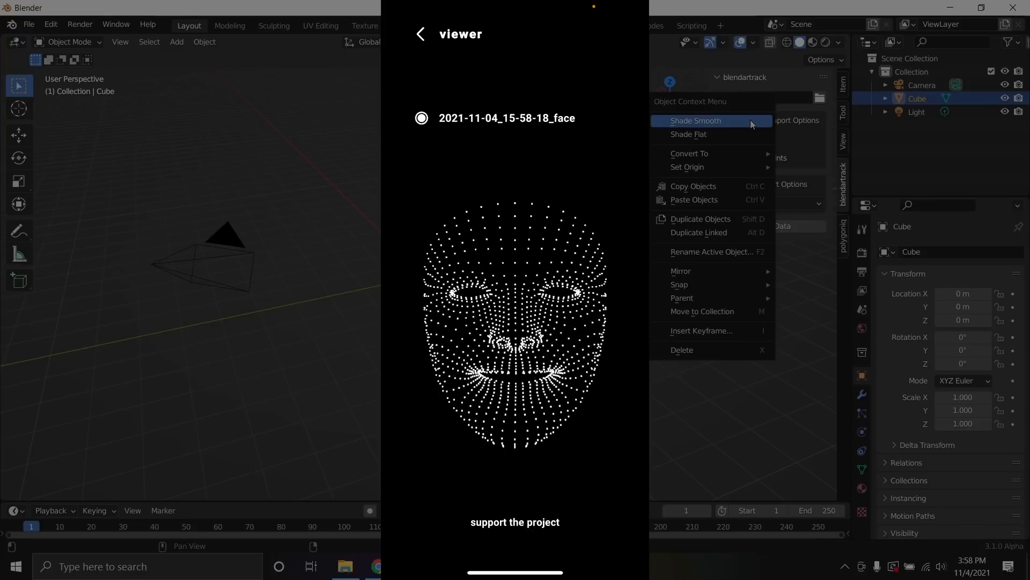
left_click(419, 33)
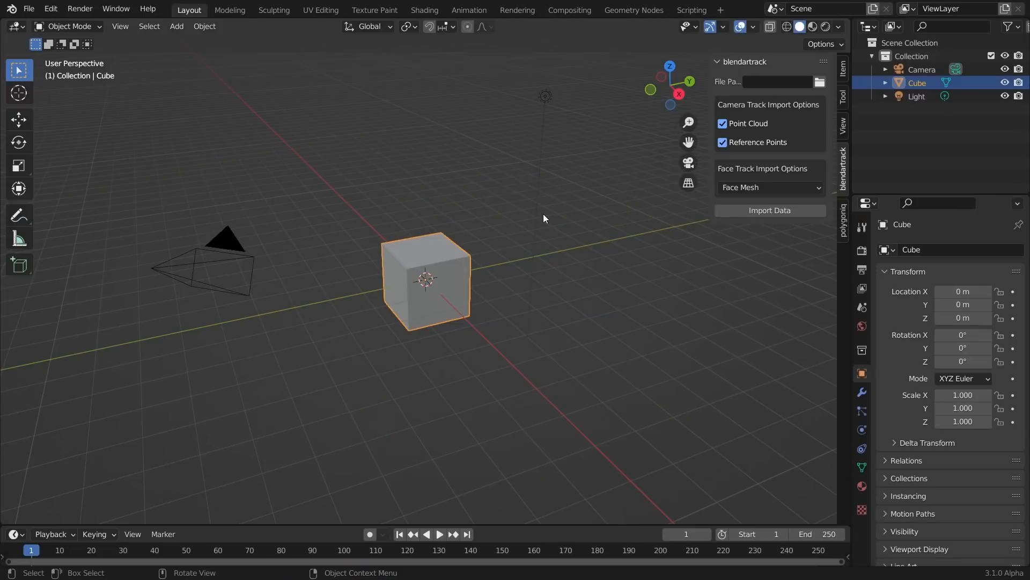
mouse_move(613, 140)
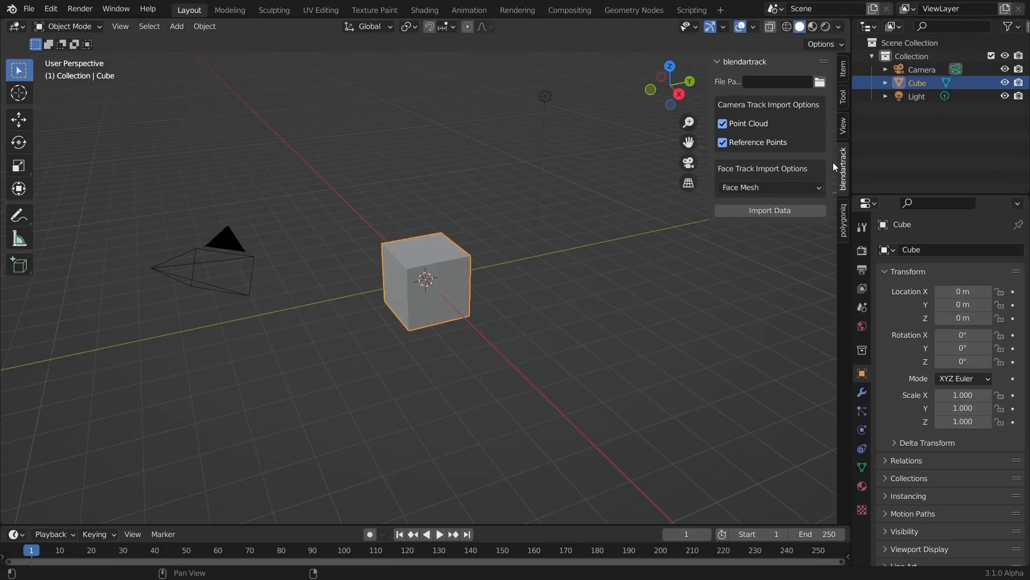
mouse_move(835, 147)
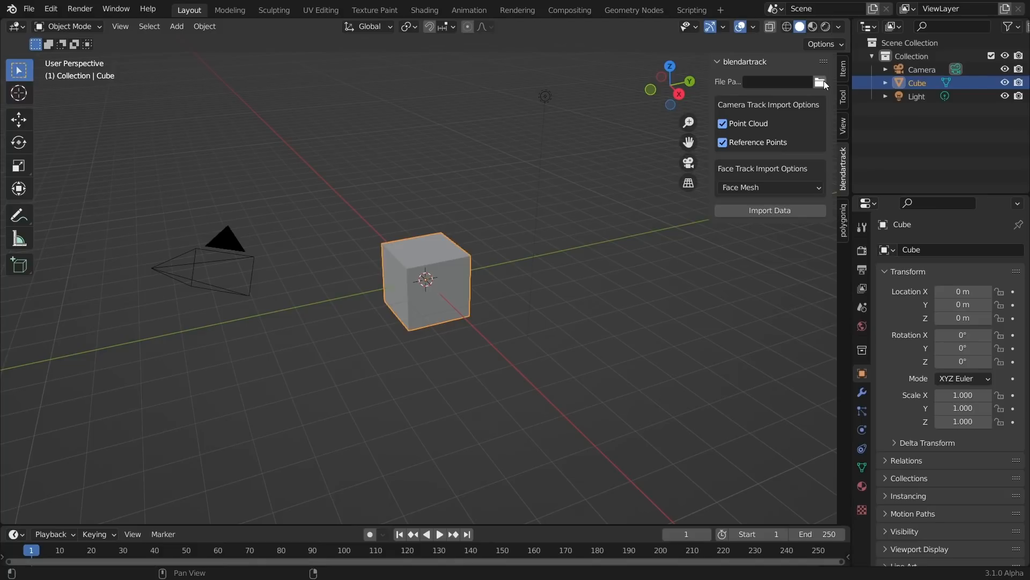
- Set the blendartrack File Path to addoncap.zip in the facecap folder
left_click(822, 82)
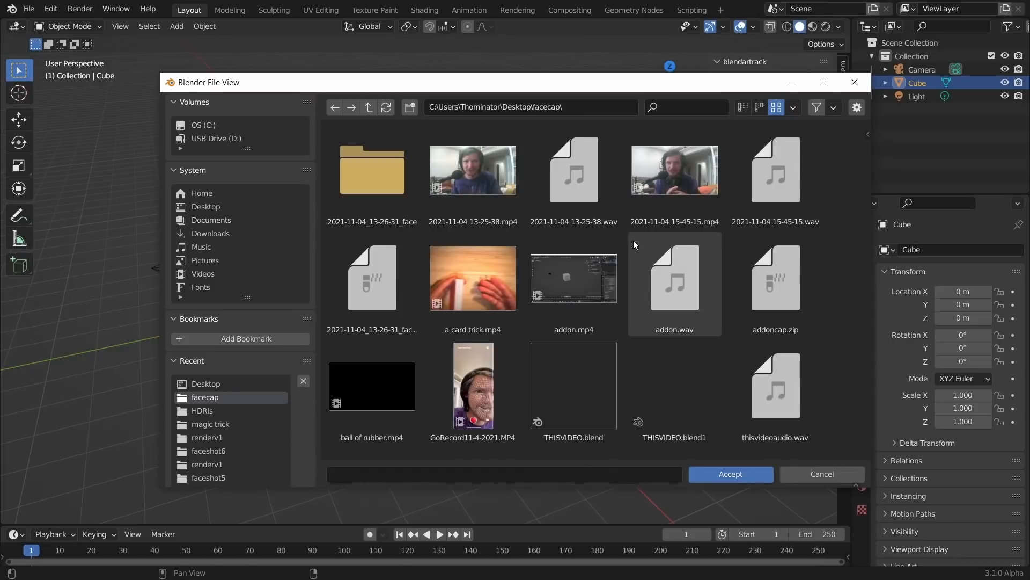
left_click(776, 278)
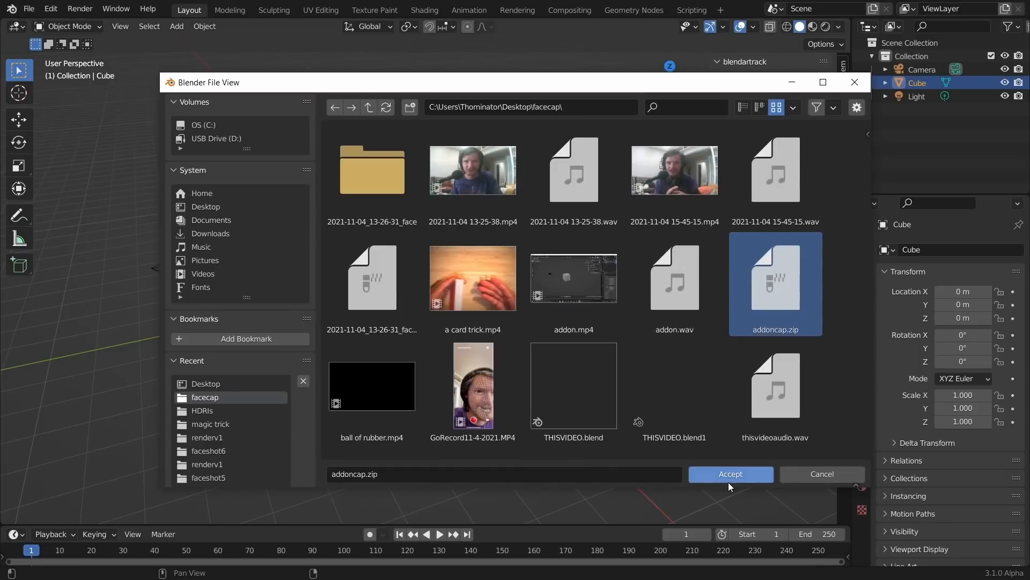
left_click(729, 474)
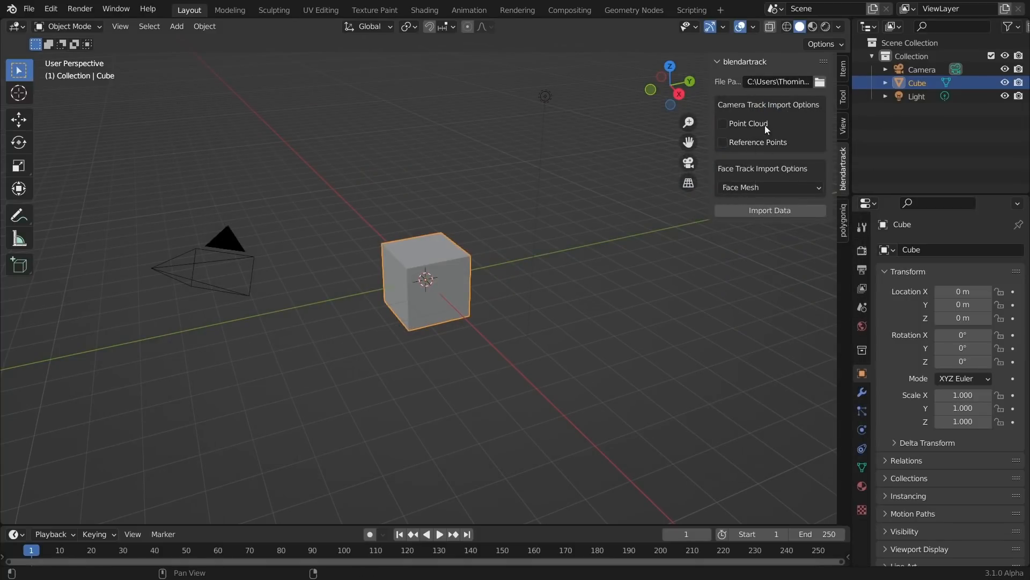
mouse_move(709, 119)
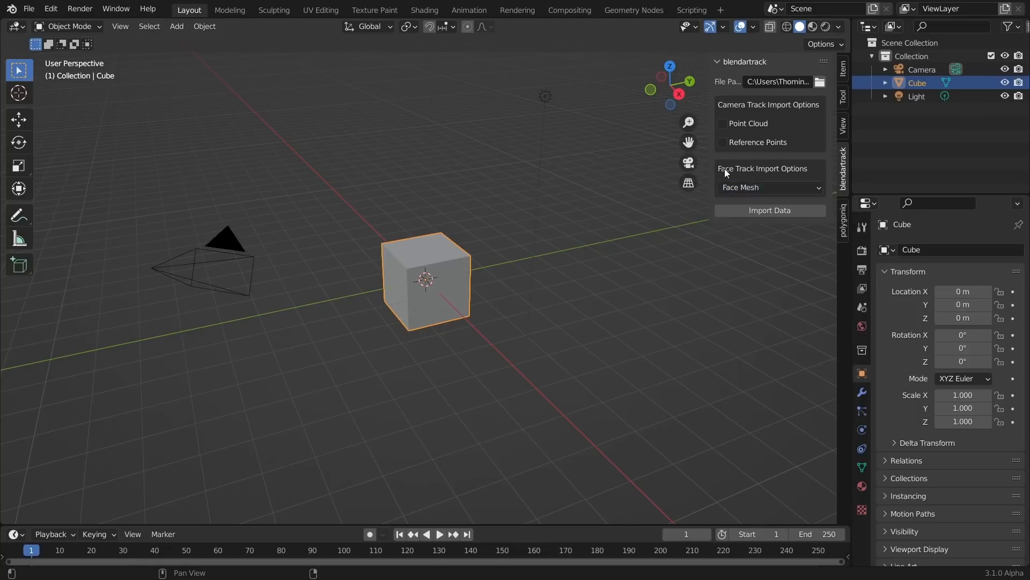
mouse_move(771, 210)
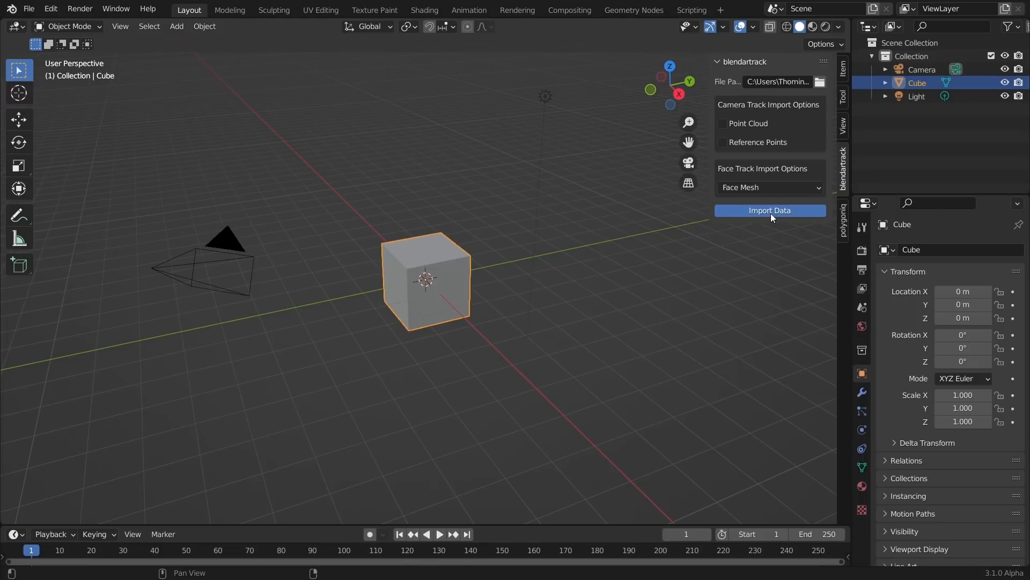
mouse_move(651, 226)
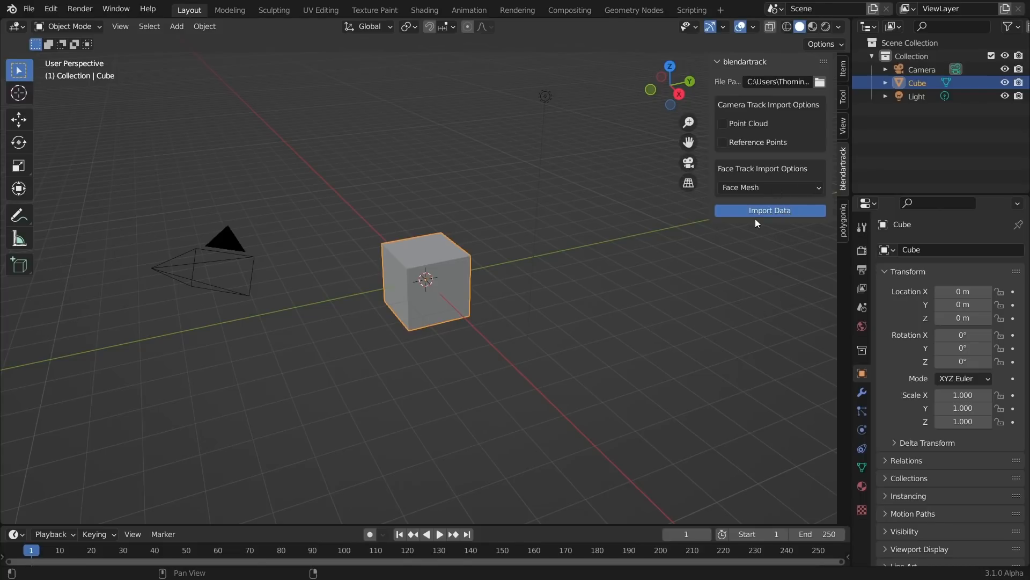
mouse_move(573, 190)
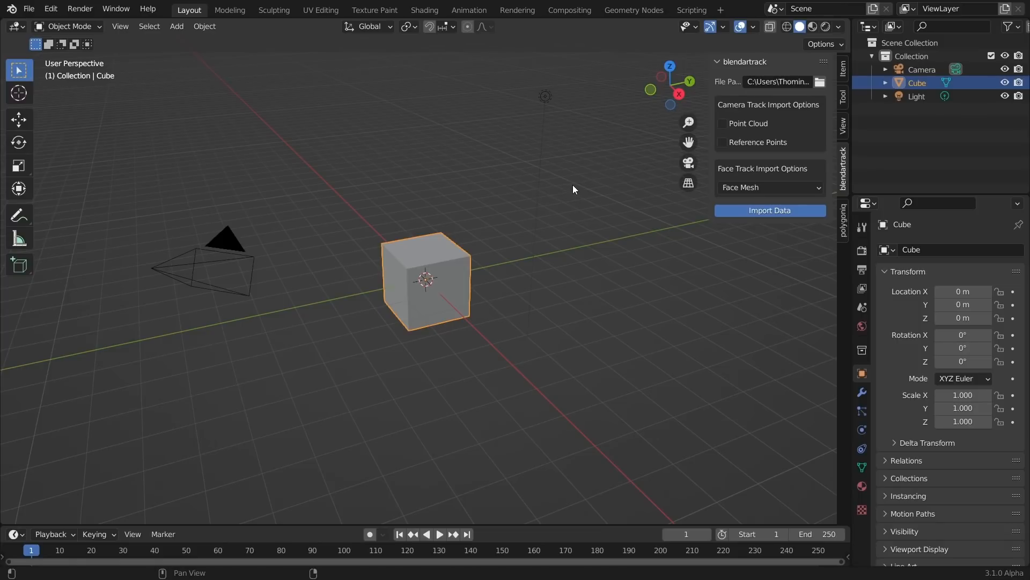
mouse_move(851, 158)
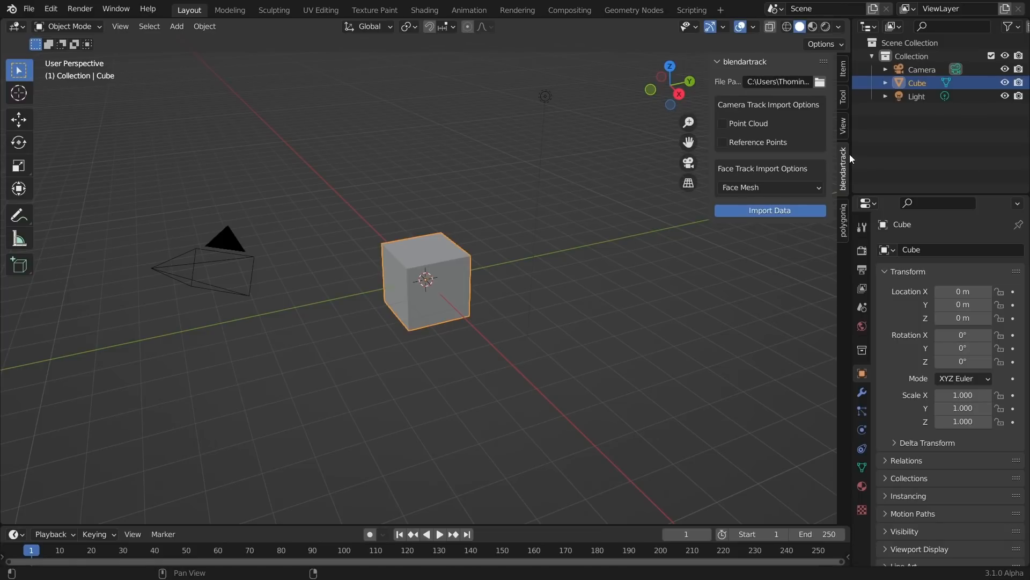
mouse_move(820, 185)
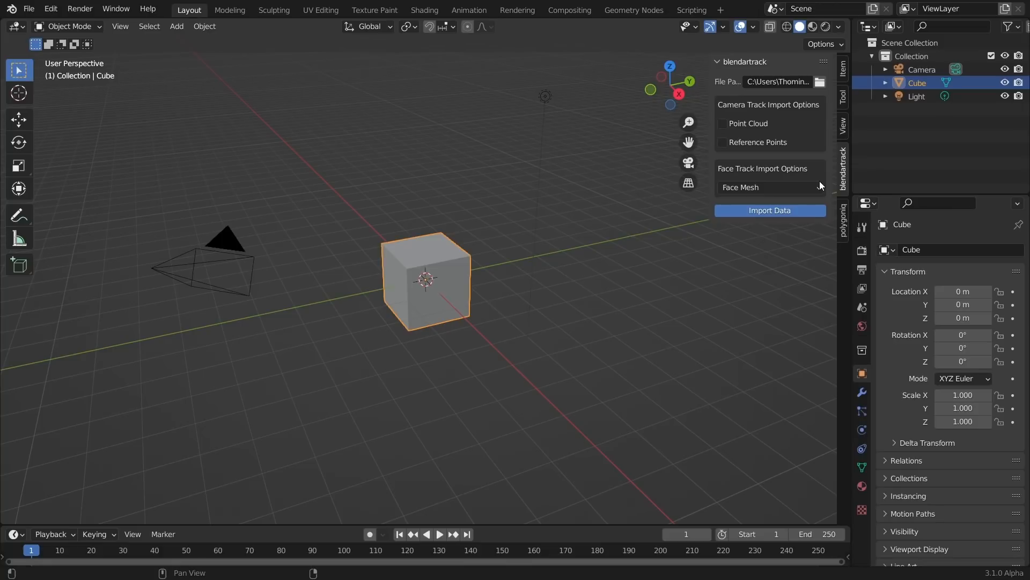
- Import the face tracking data, delete the default cube, and orbit to the face
left_click(769, 210)
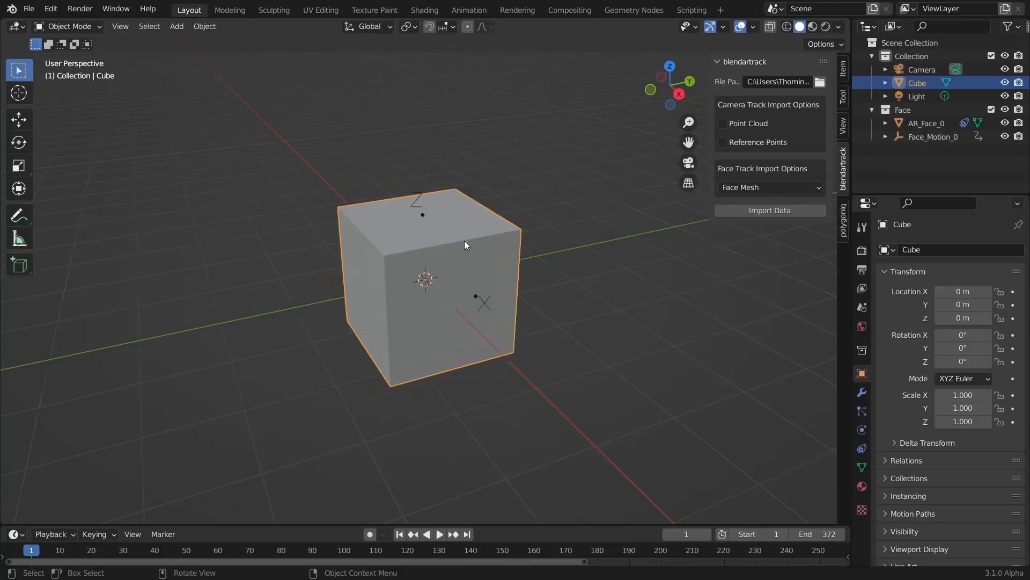
key("x")
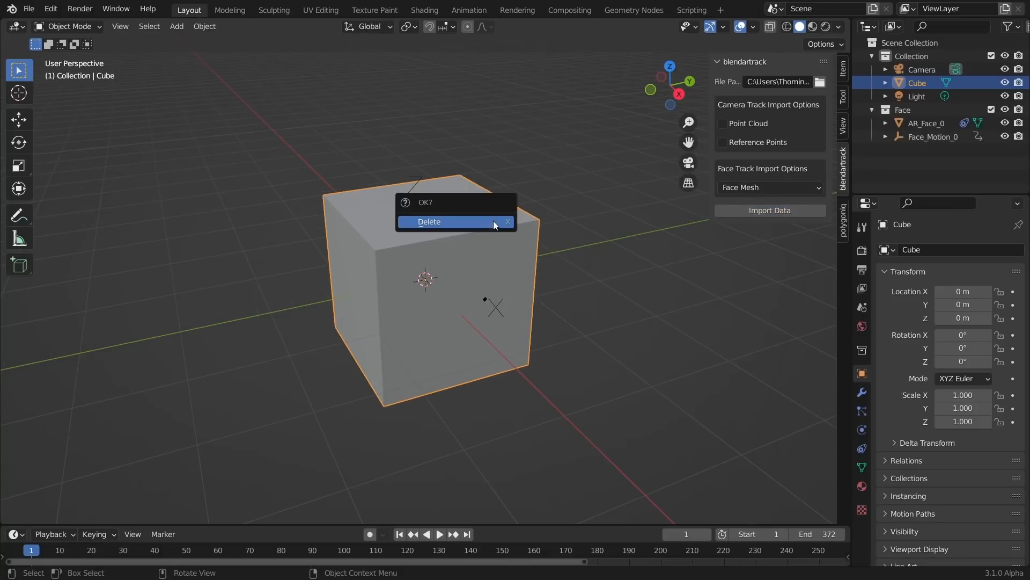
left_click(430, 222)
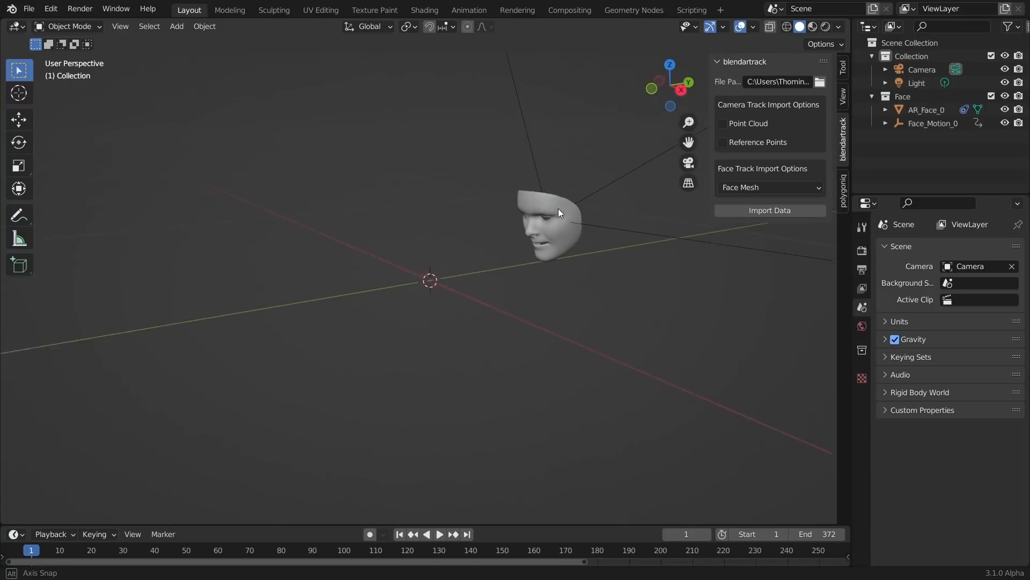
left_click_drag(559, 213, 500, 246)
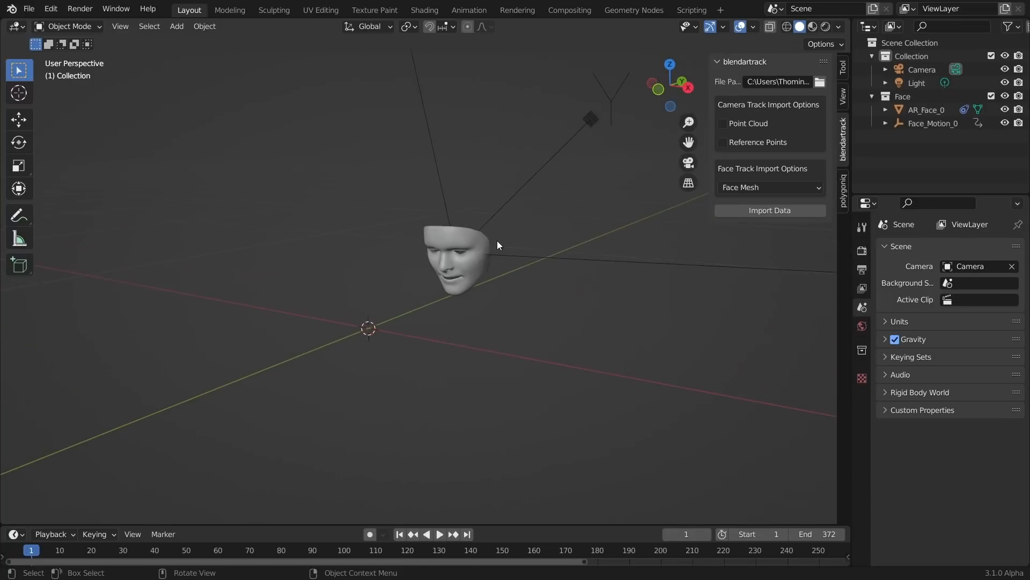
left_click(439, 534)
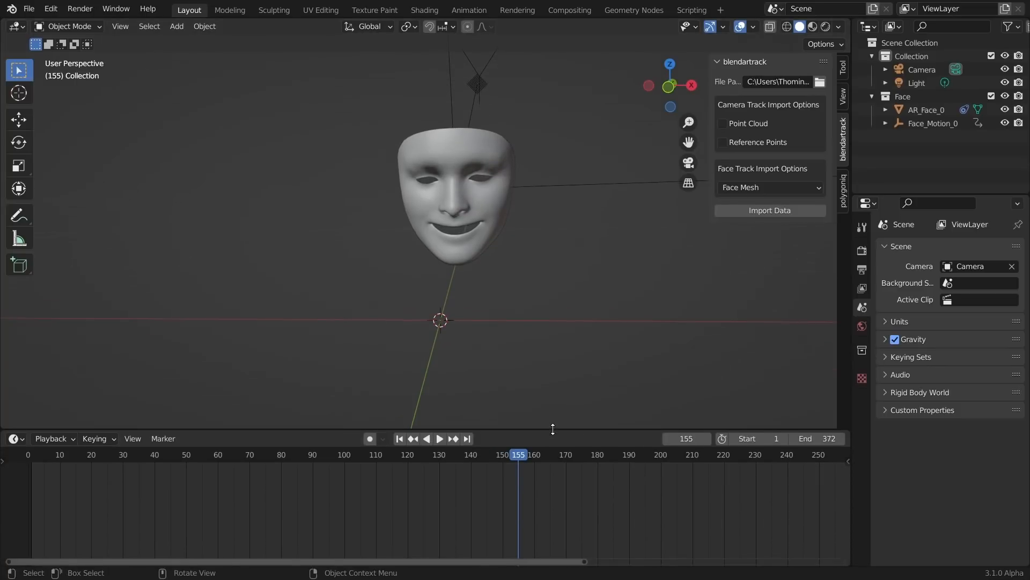
- Set the Frame Rate in Output Properties to 60 fps
left_click(861, 270)
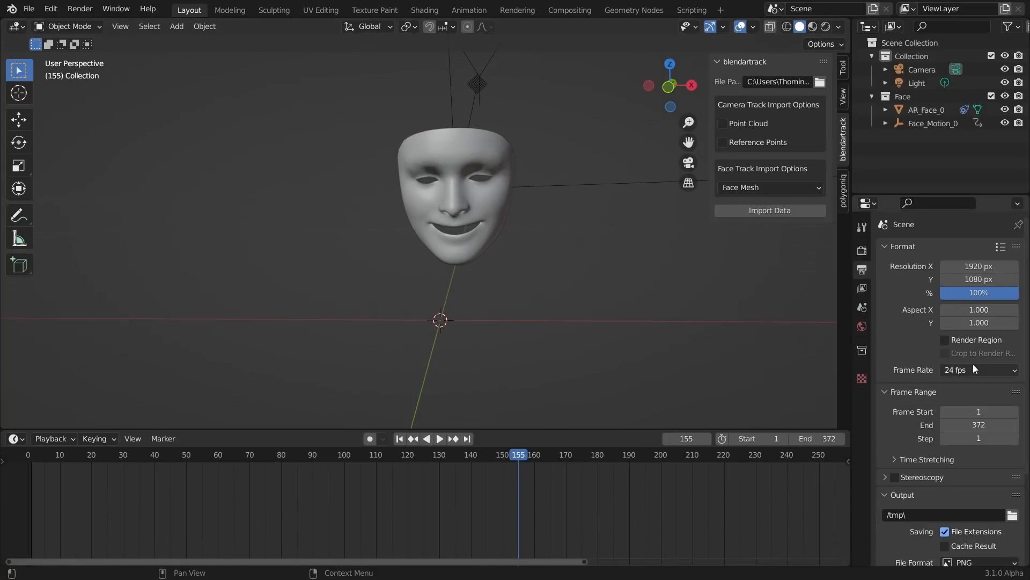
left_click(979, 369)
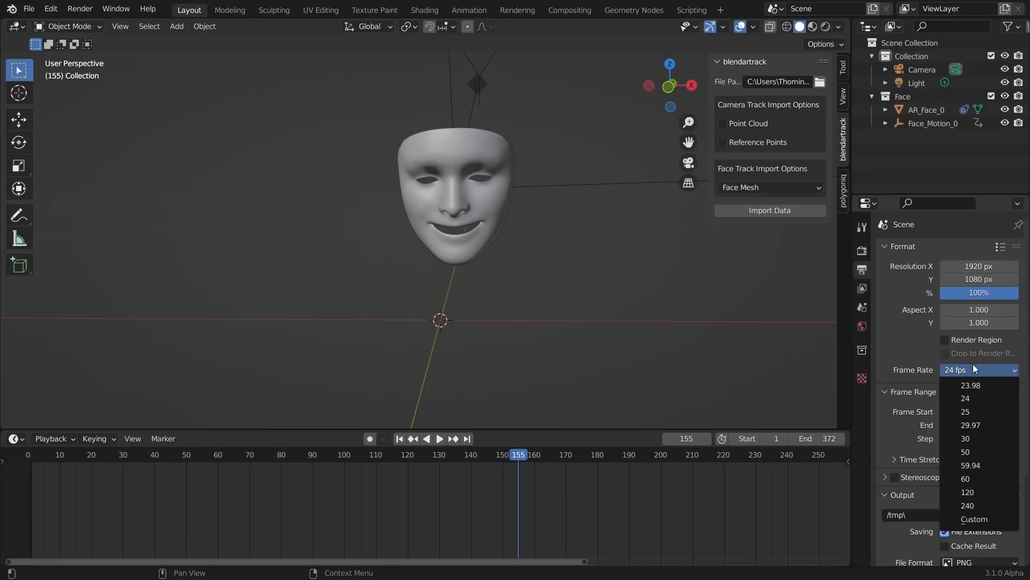
left_click(966, 479)
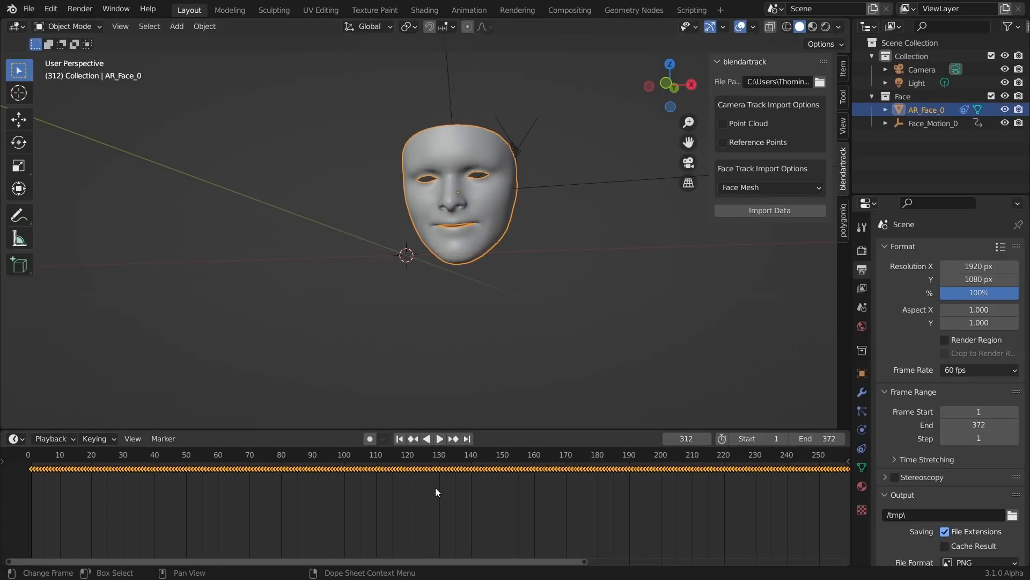
- Play the face animation from frame one, stop it, and select Face_Motion_0
left_click(399, 438)
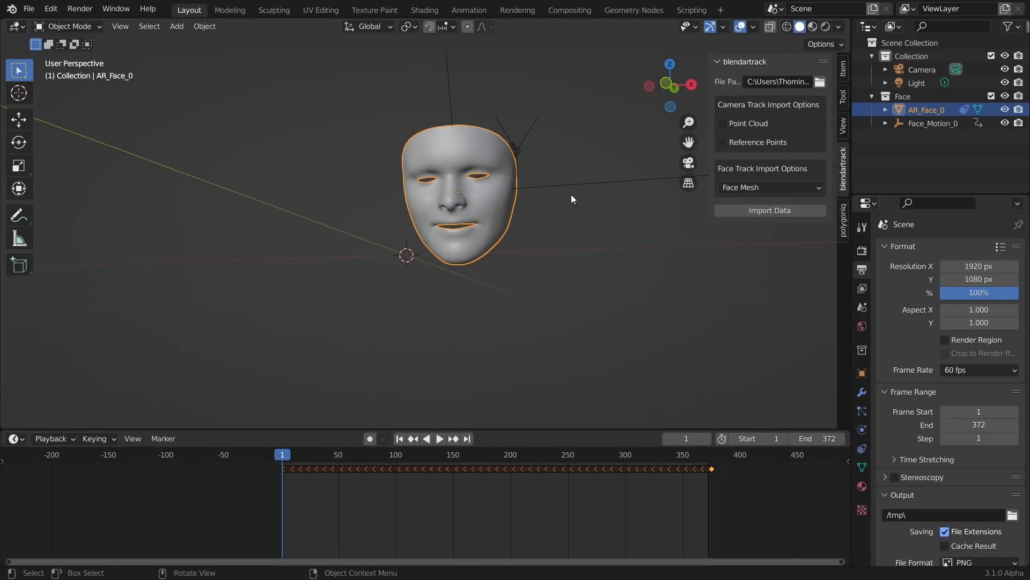
left_click(440, 438)
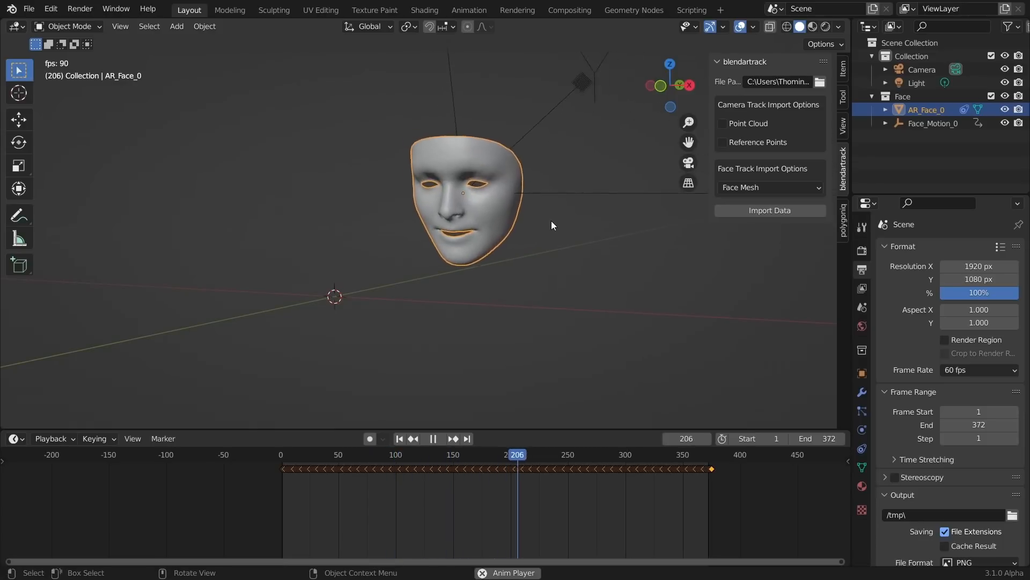
left_click(432, 439)
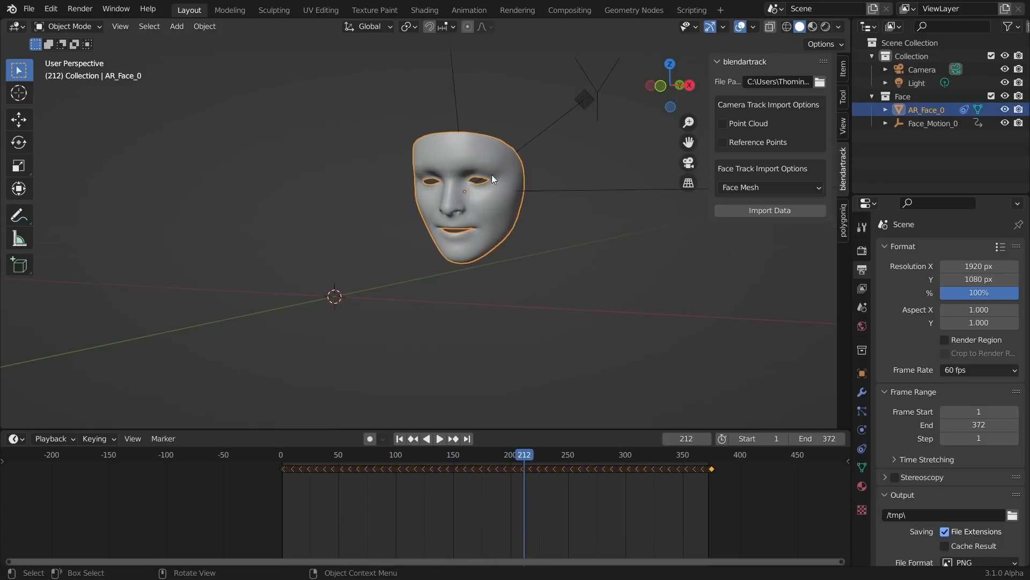
left_click(439, 438)
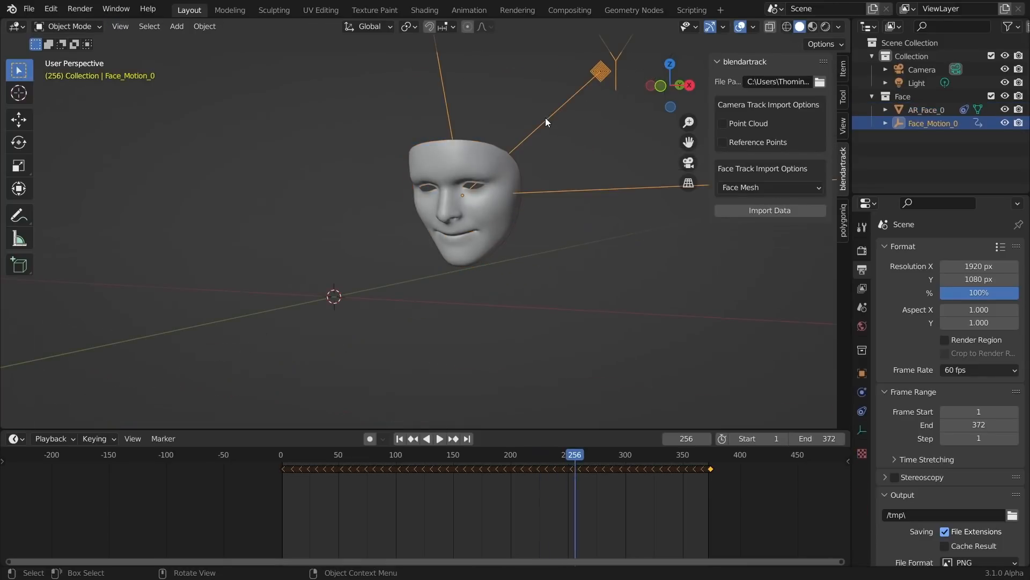
- Scrub the timeline to frame 219 to inspect the smiling face mesh
left_click(439, 438)
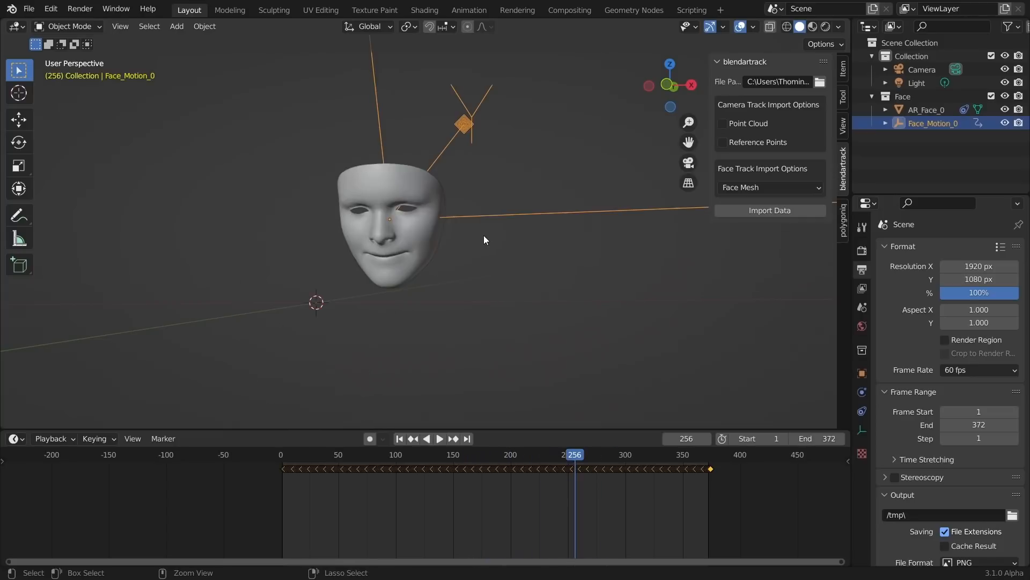
left_click(439, 439)
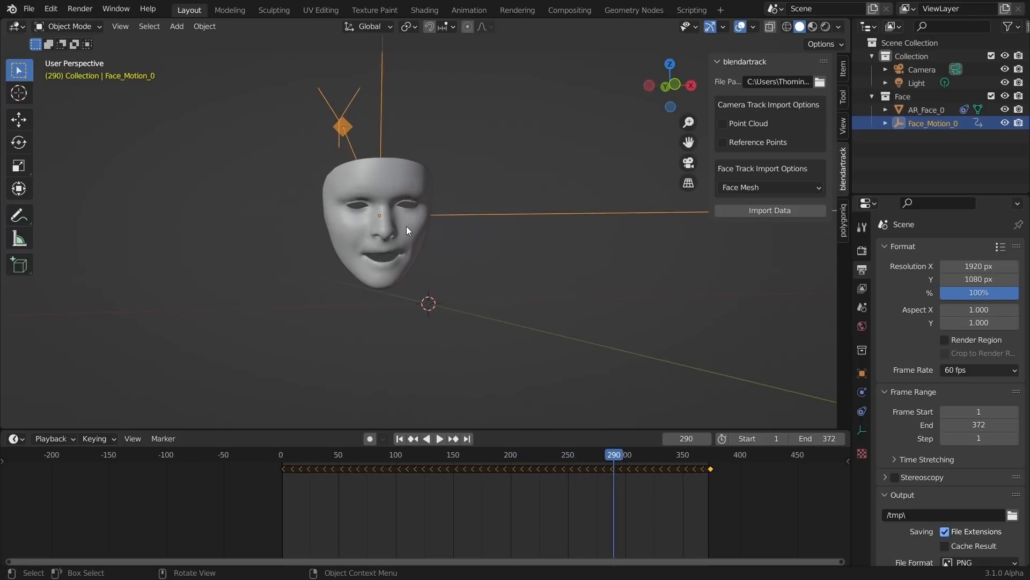
left_click(439, 439)
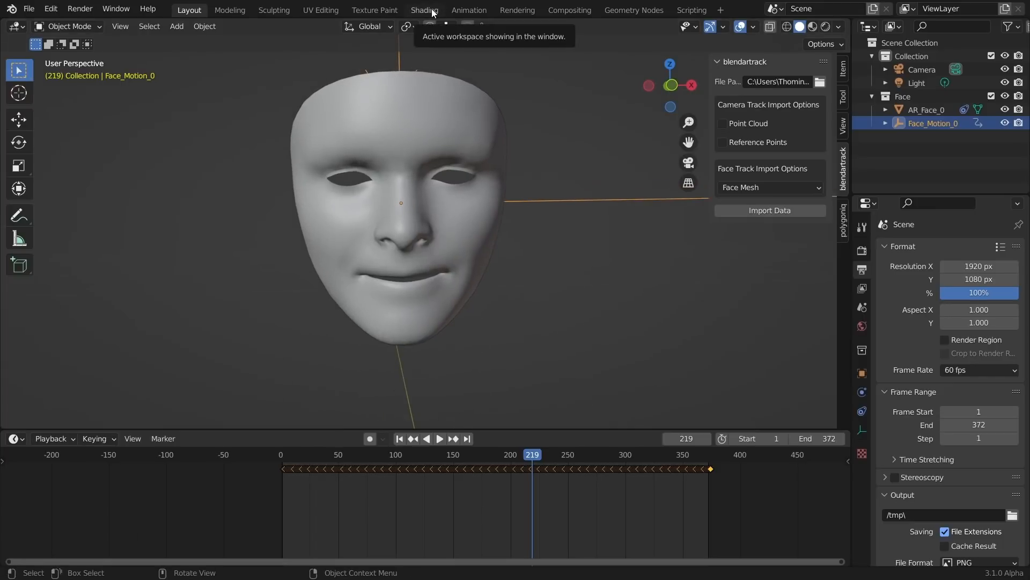
mouse_move(455, 196)
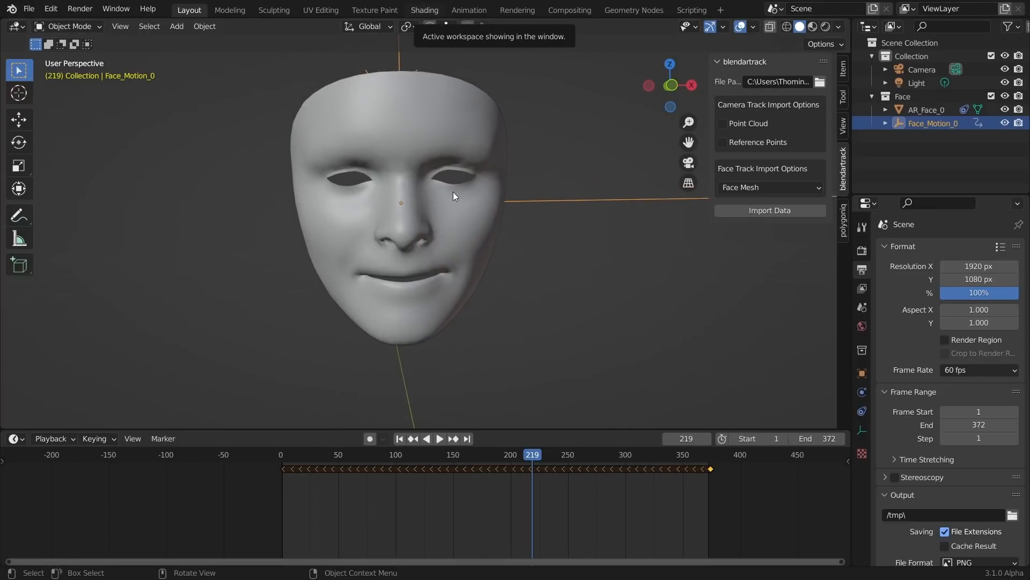
- In the Shading workspace, add an Image Texture node to the AR_Face_0 material
left_click(424, 10)
type("im")
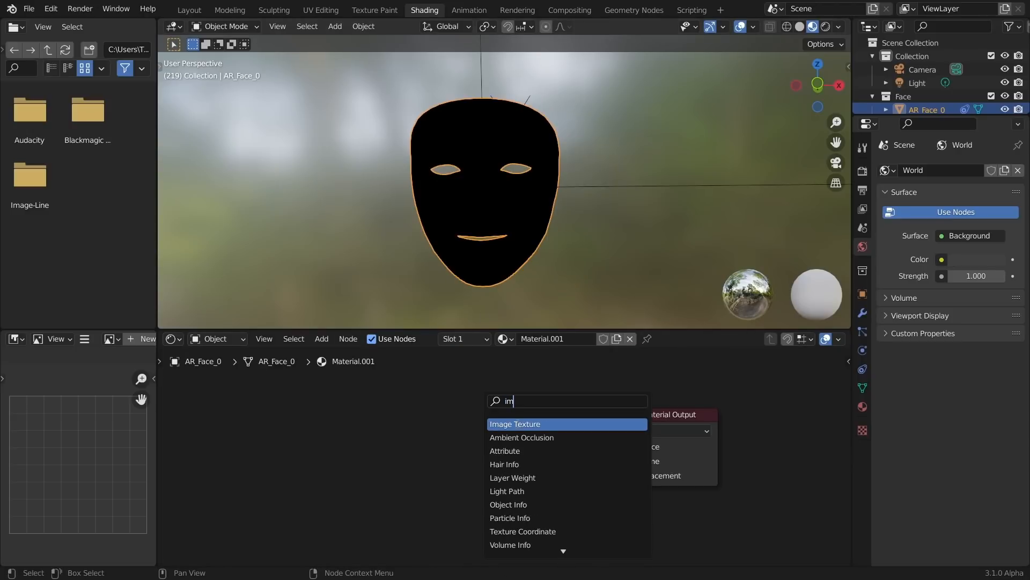
left_click(515, 424)
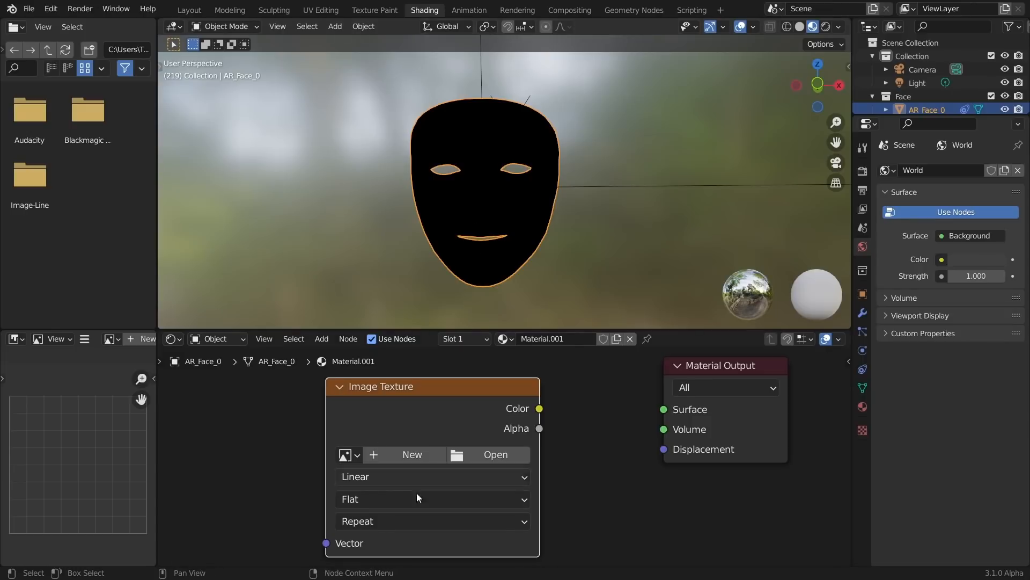
mouse_move(495, 454)
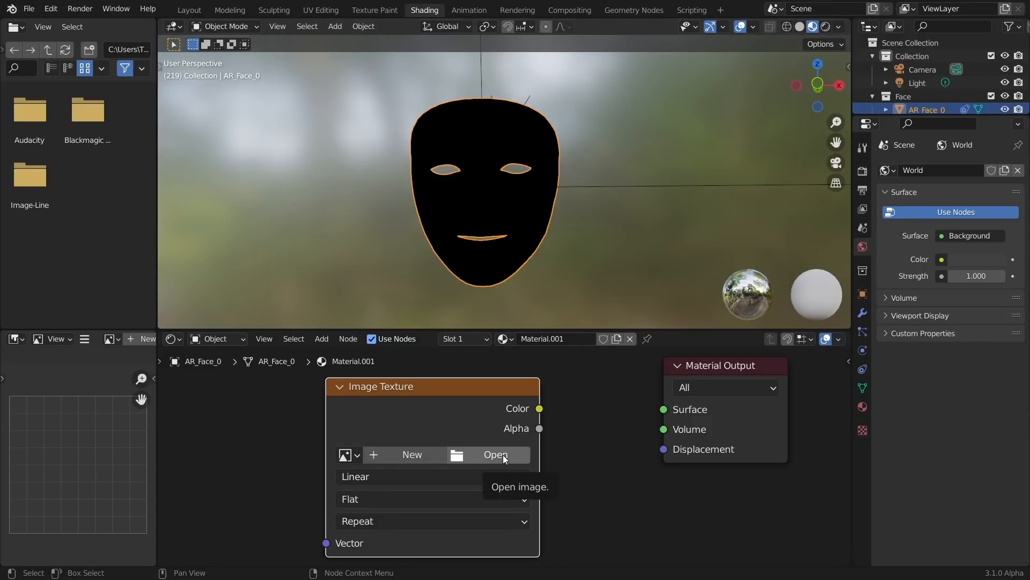
- Load faceimage.jpg from the magic trick folder and connect its Color to Surface
left_click(495, 455)
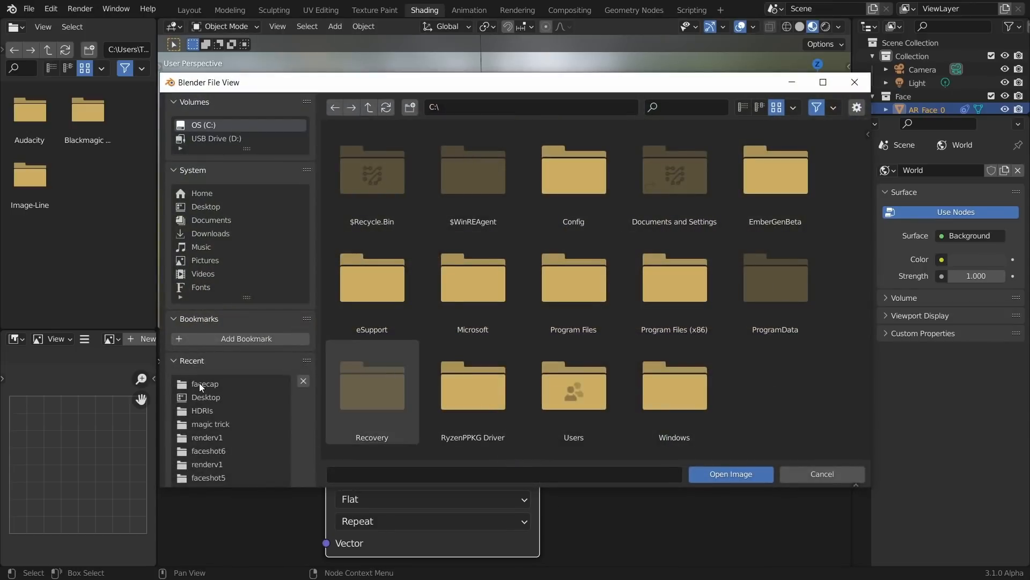
double_click(211, 424)
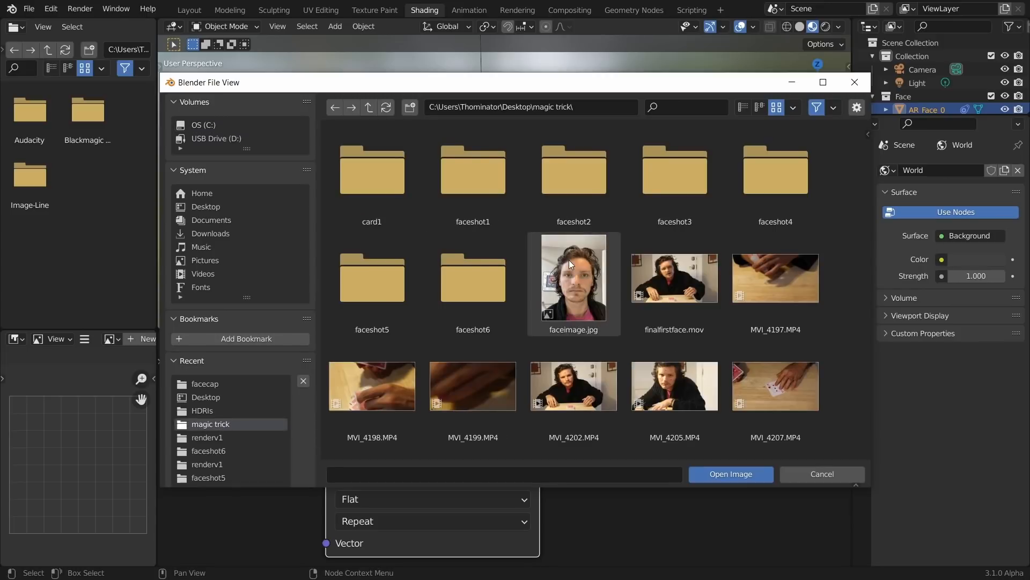
left_click(730, 474)
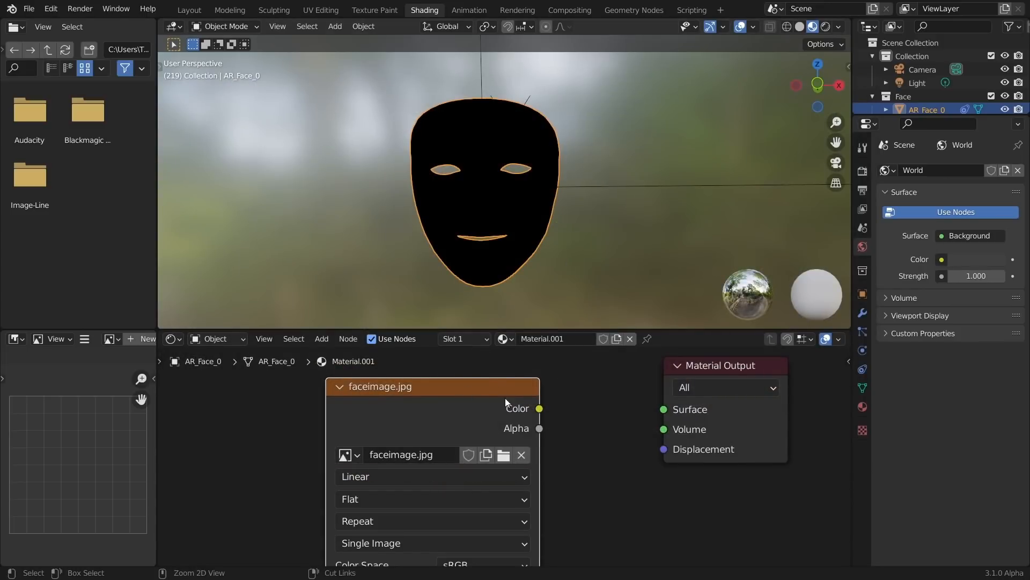
left_click_drag(539, 407, 664, 409)
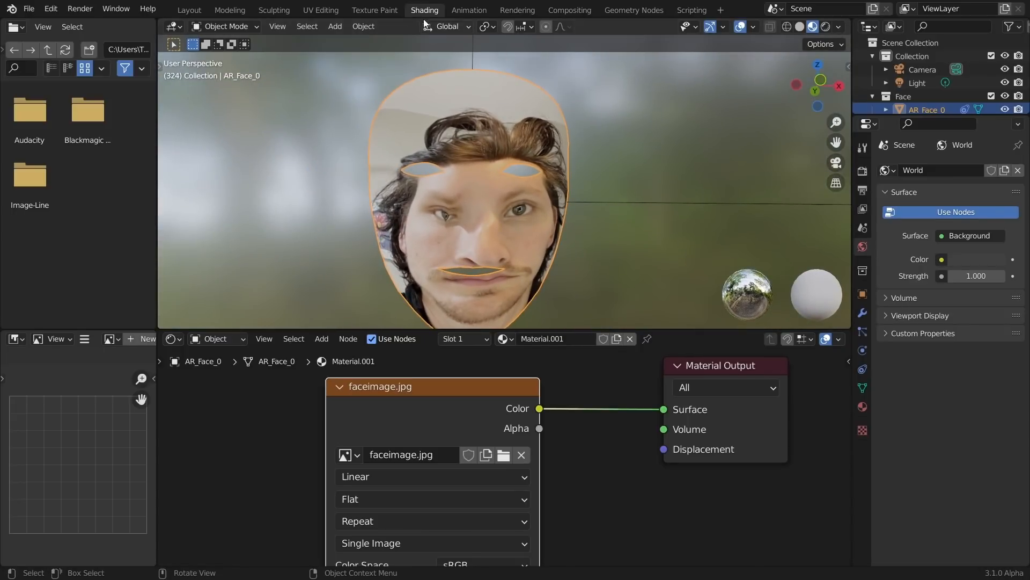
- Switch to the UV Editing workspace to see the textured face mesh
left_click(321, 9)
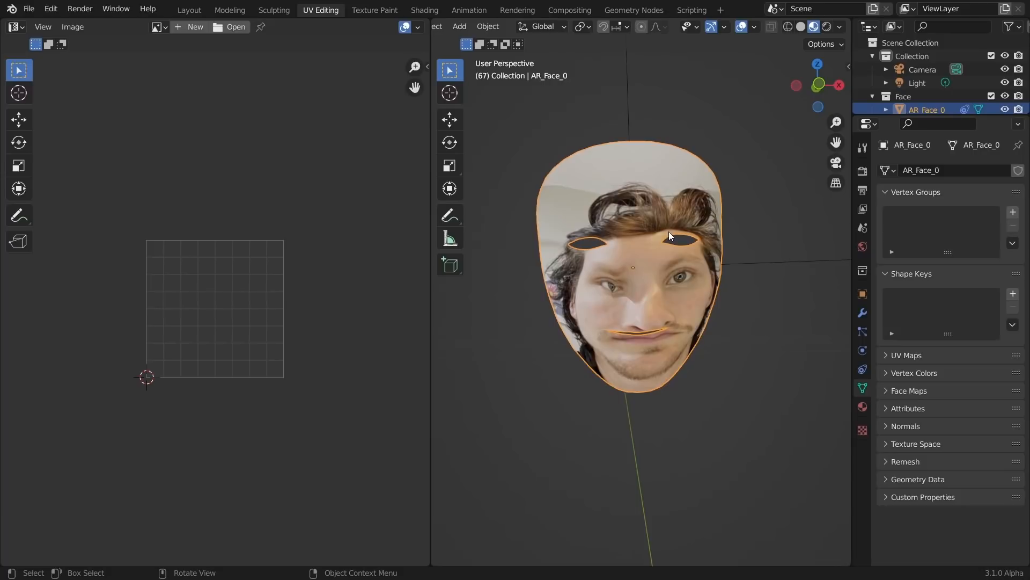
- Enter Edit Mode on the face mesh to work on its UVs
key("Tab")
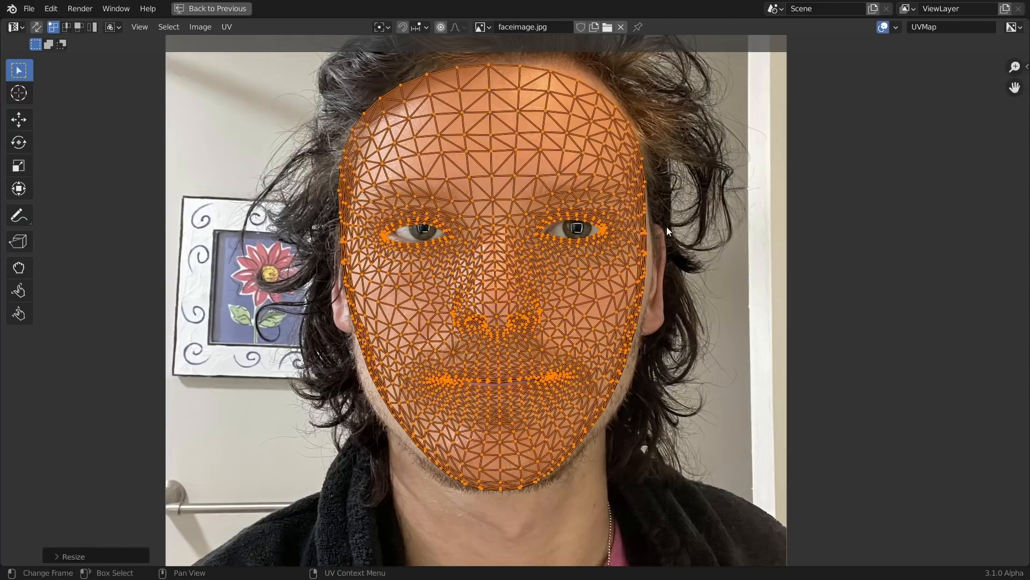
mouse_move(444, 243)
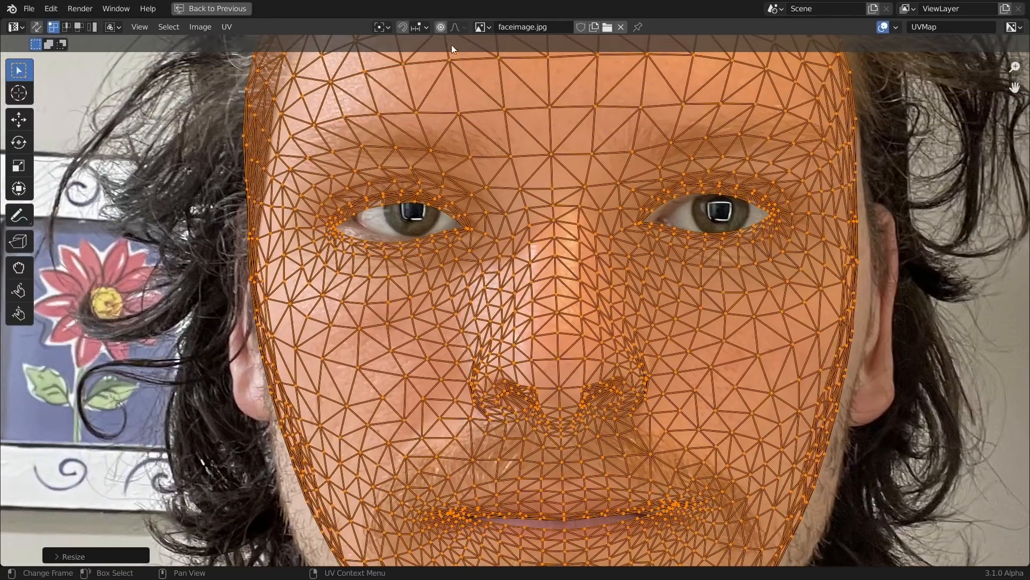
- Set proportional falloff to Smooth and drag UVs so the eye outline matches the photo
left_click(454, 27)
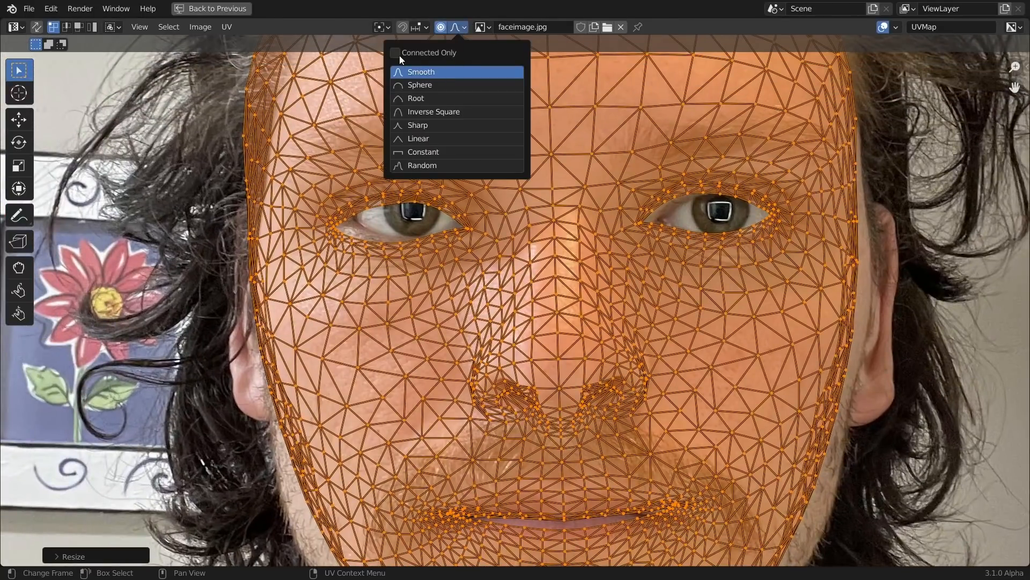
left_click(421, 71)
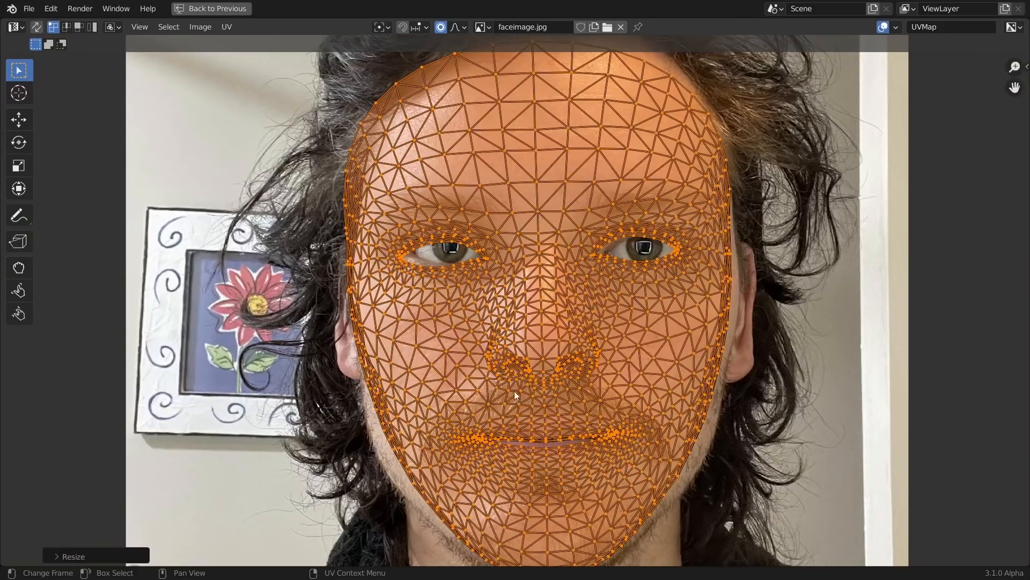
scroll("up", 3)
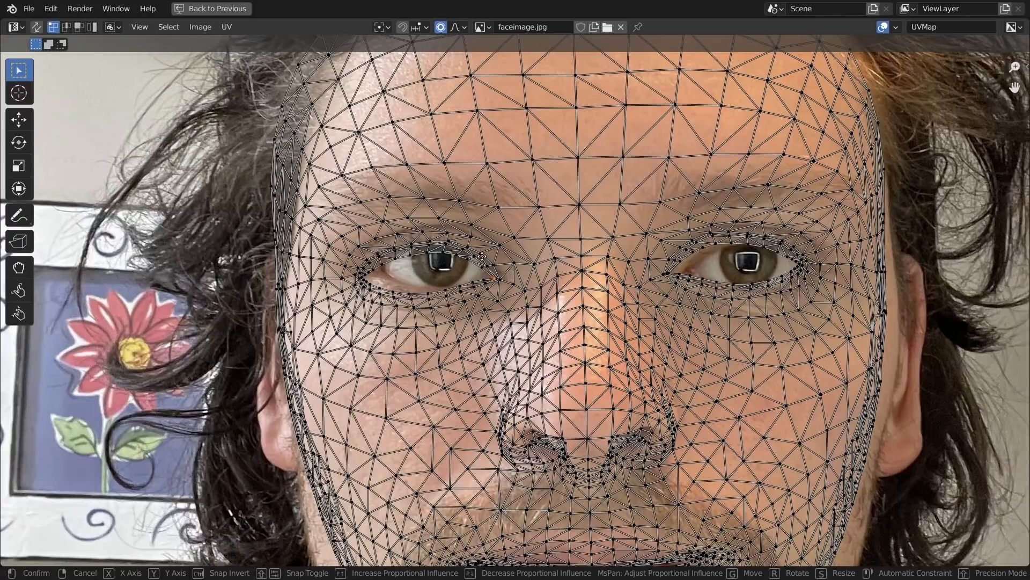
left_click_drag(480, 257, 503, 273)
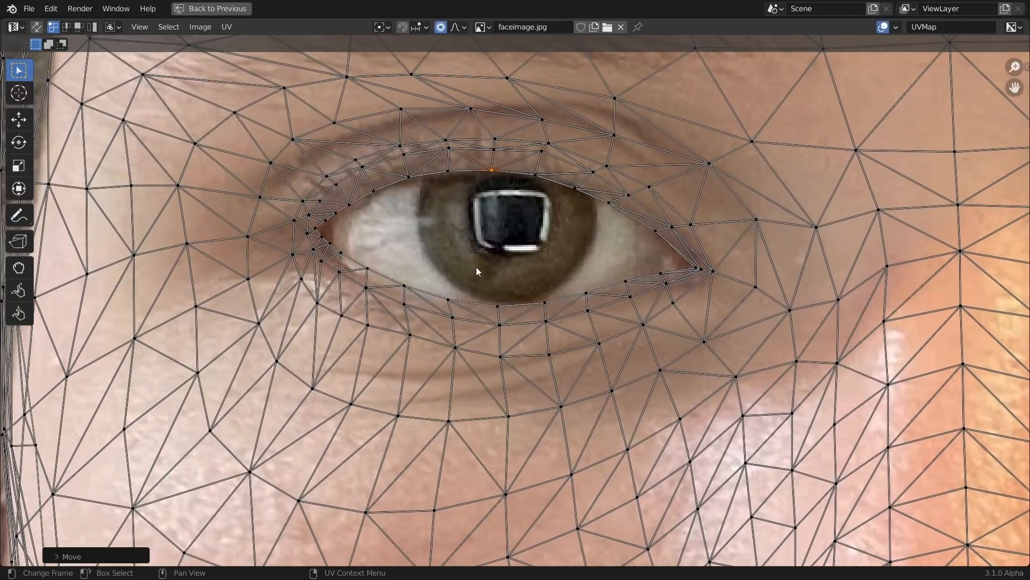
scroll("down", 3)
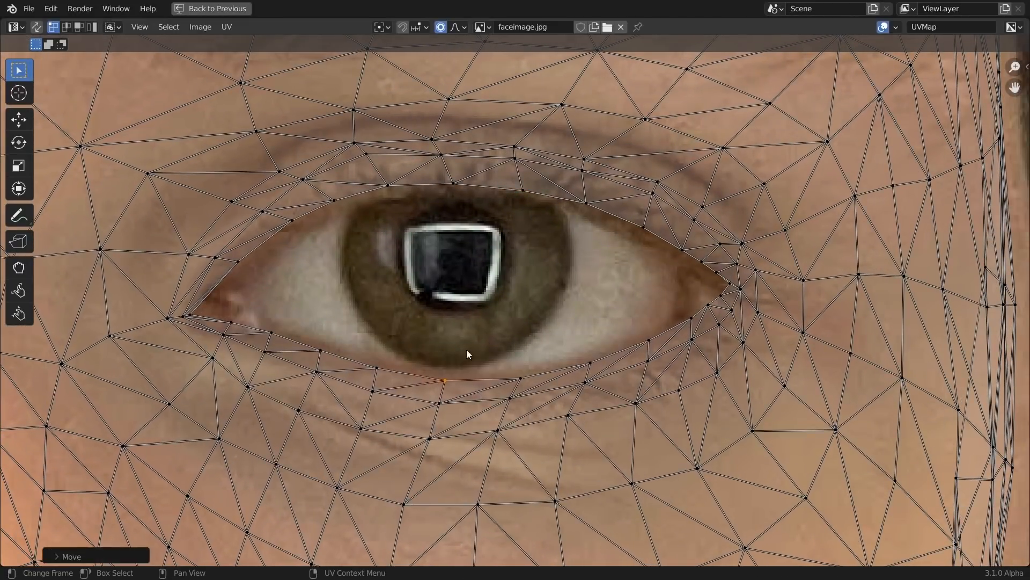
scroll("down", 3)
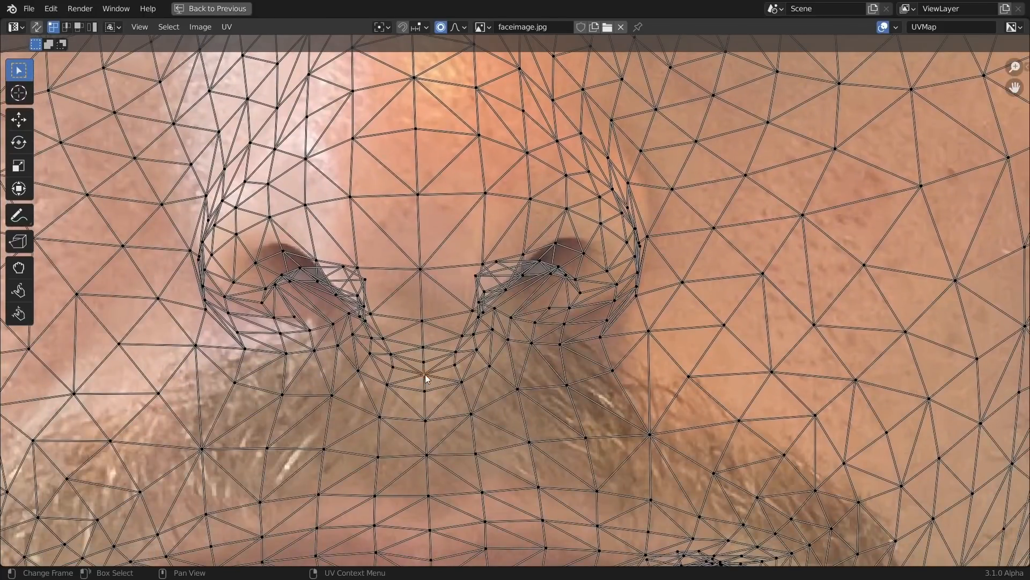
- Drag UV vertices to fit the nostrils and mouth corner to the photo
left_click_drag(425, 378, 585, 273)
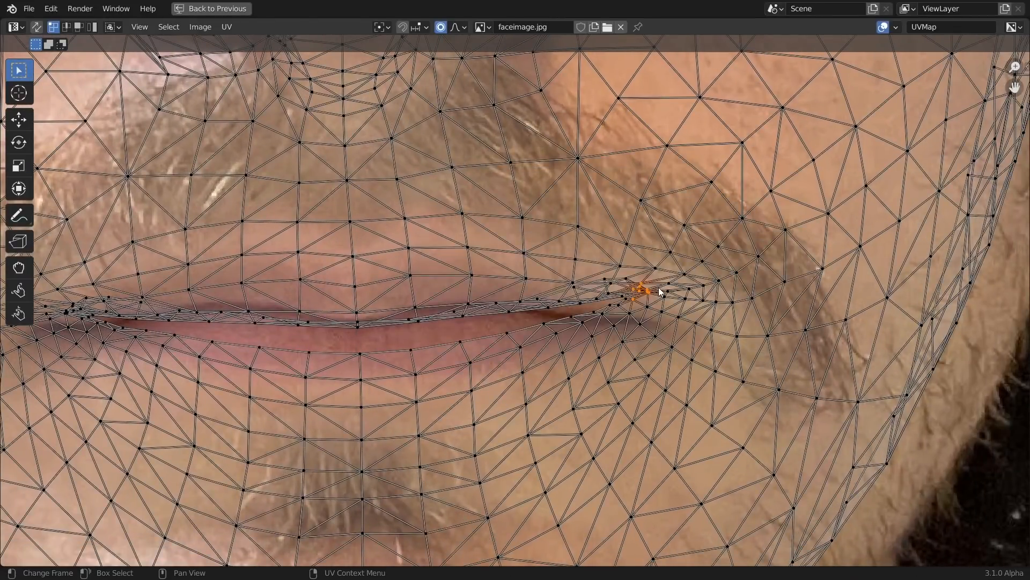
left_click_drag(648, 293, 864, 289)
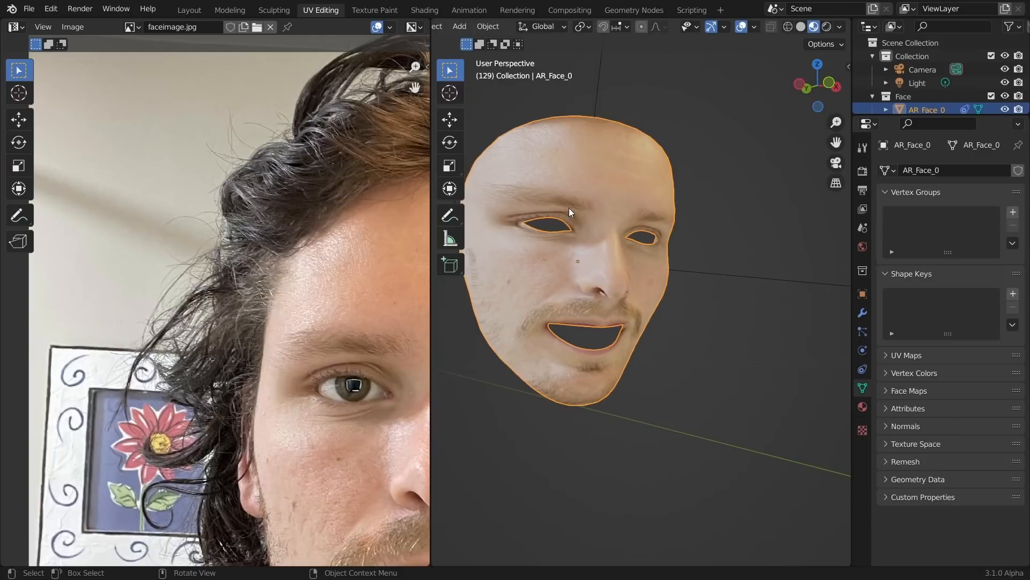
- Play the face animation, orbit to check the texture, then return to Shading
key("Tab")
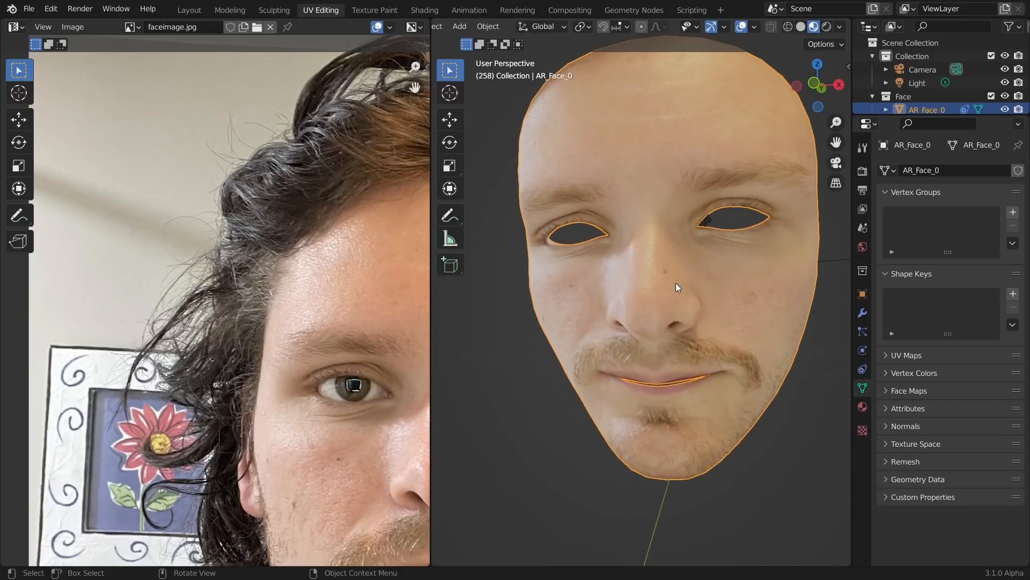
key("Tab")
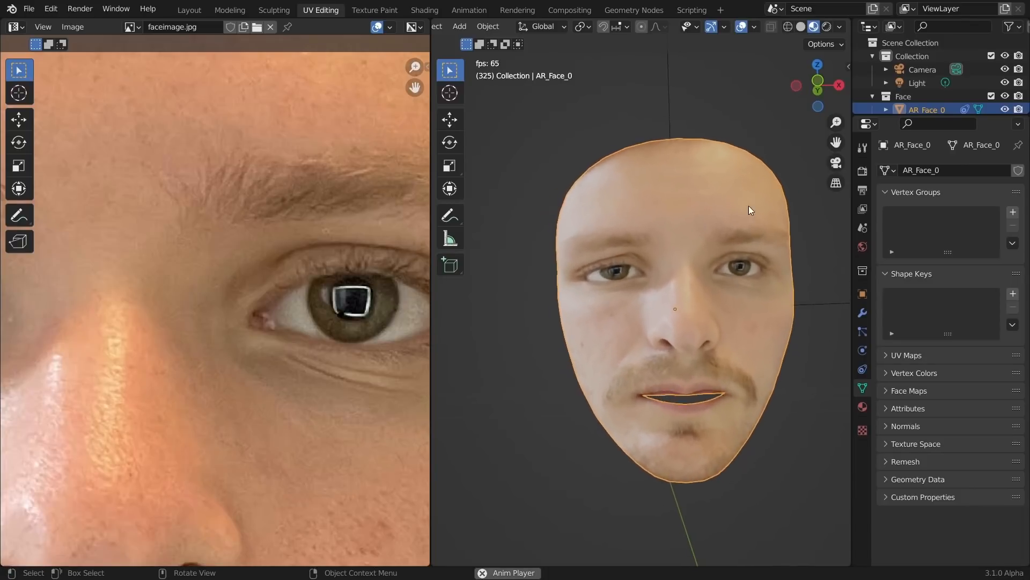
left_click_drag(749, 210, 641, 299)
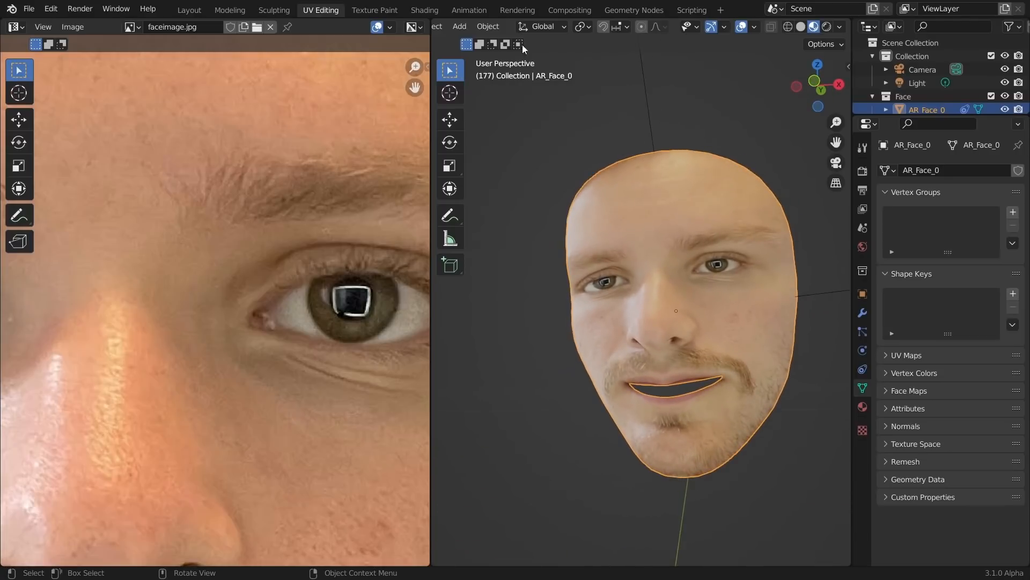
left_click(424, 9)
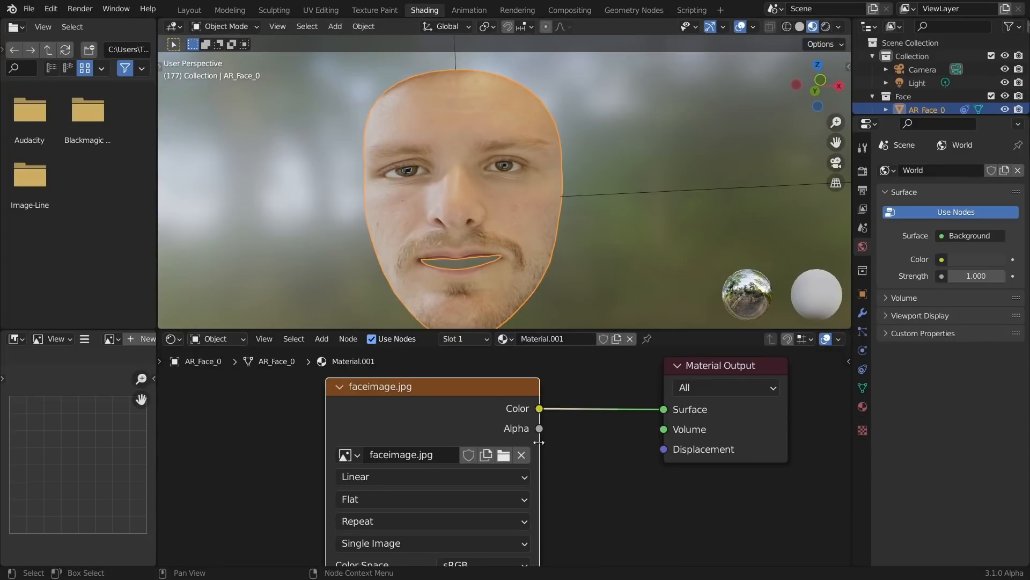